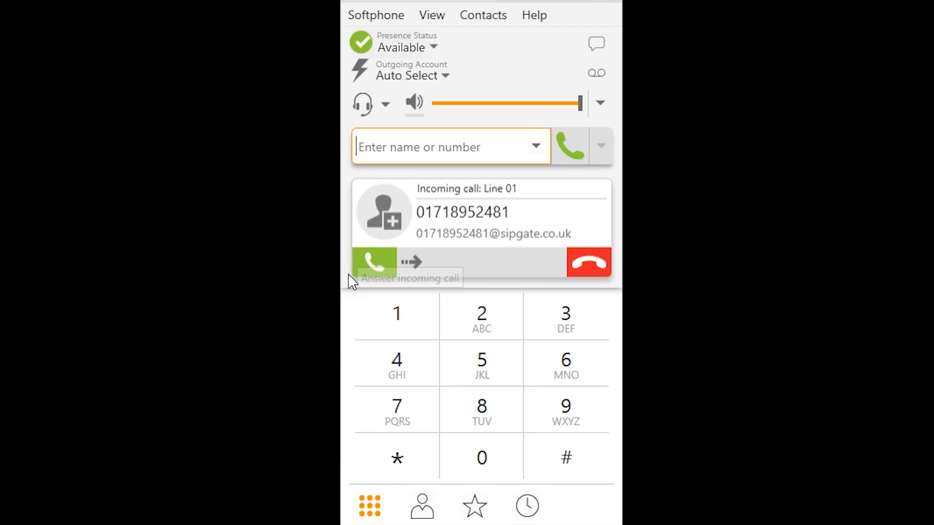
# - Answer the incoming call on line 1 in X-Lite
pyautogui.click(373, 261)
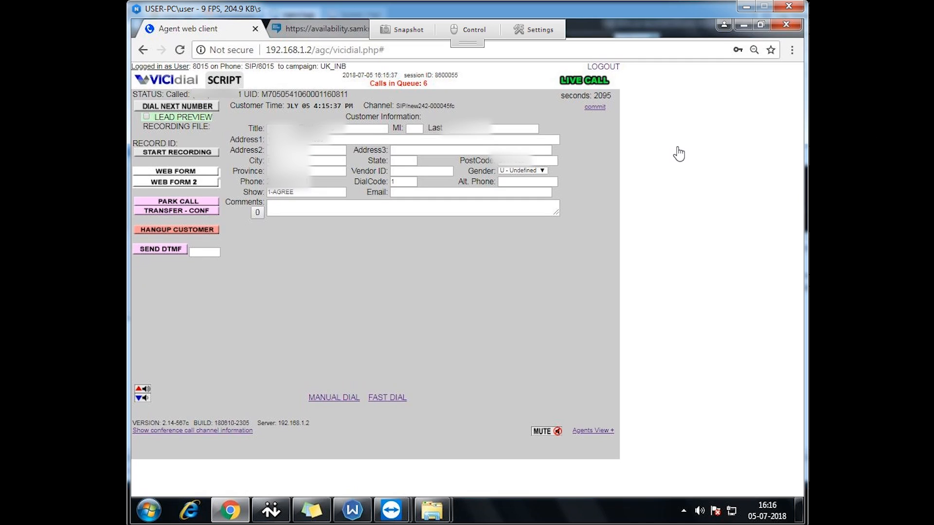
# - Add a short note in the Comments box of the live call record
pyautogui.click(413, 208)
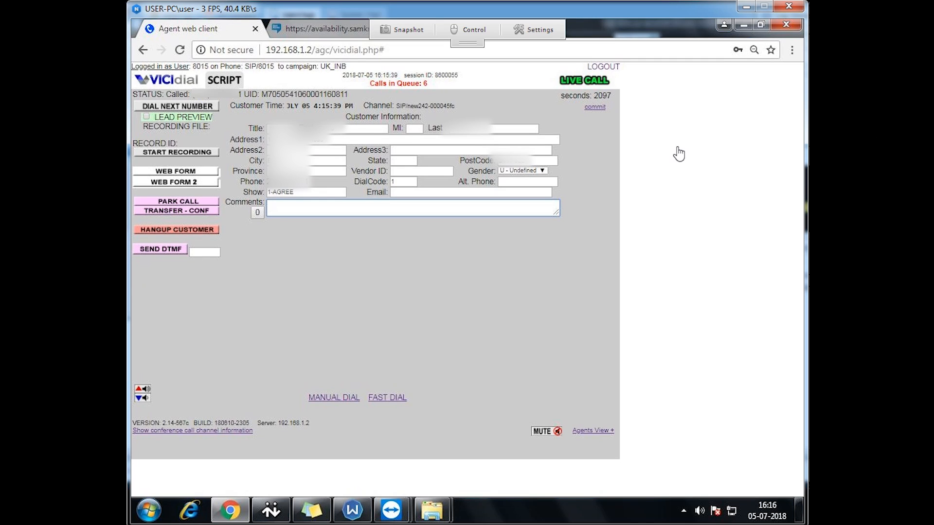
pyautogui.write('A')
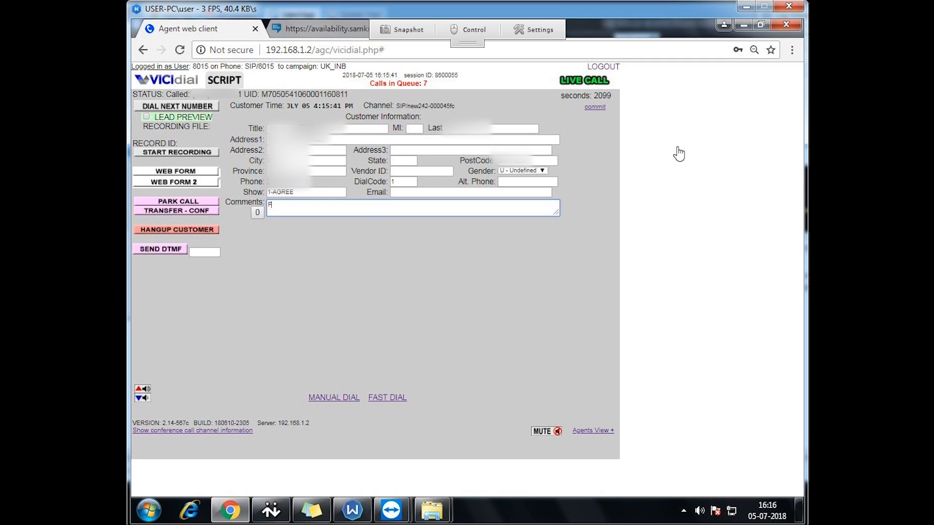
pyautogui.write('RIDAY')
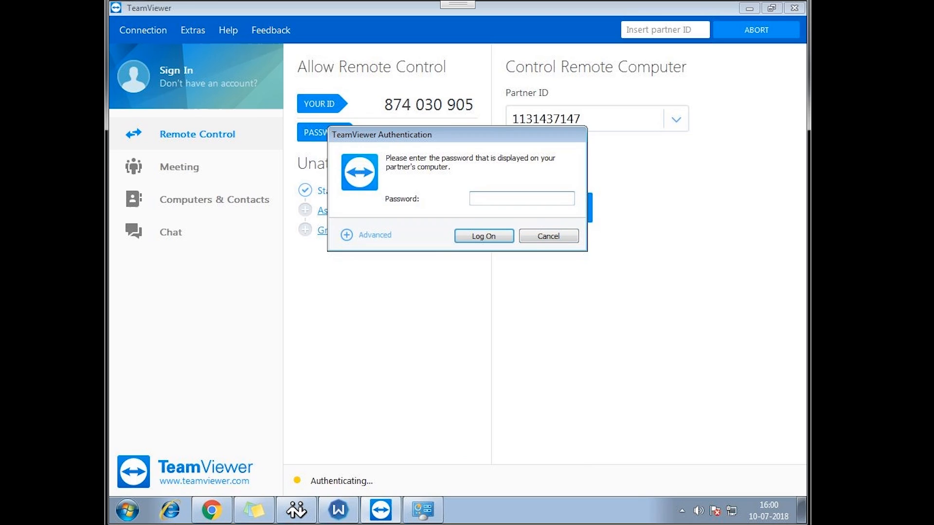
# - Log on with the partner's password and connect to the partner ID for remote control
pyautogui.click(546, 236)
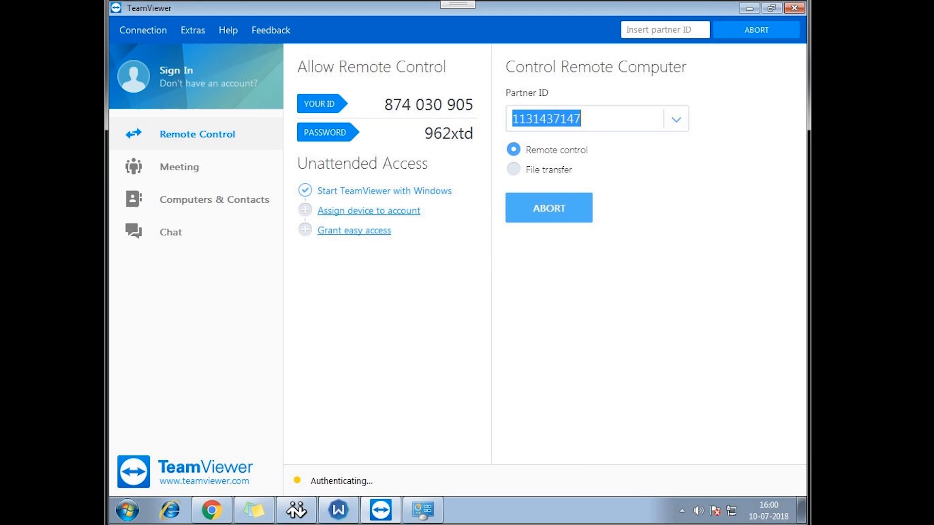
pyautogui.click(556, 207)
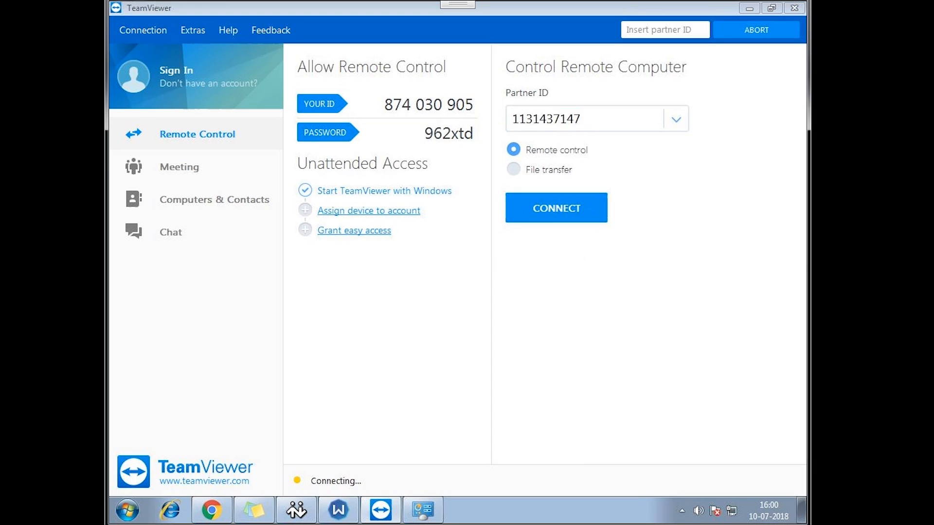
pyautogui.click(556, 208)
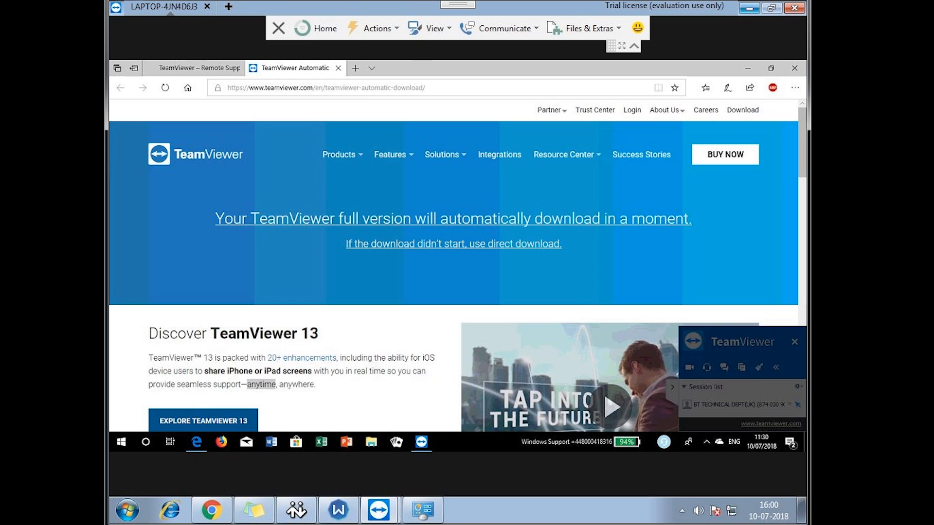
pyautogui.moveTo(749, 7)
pyautogui.write('e')
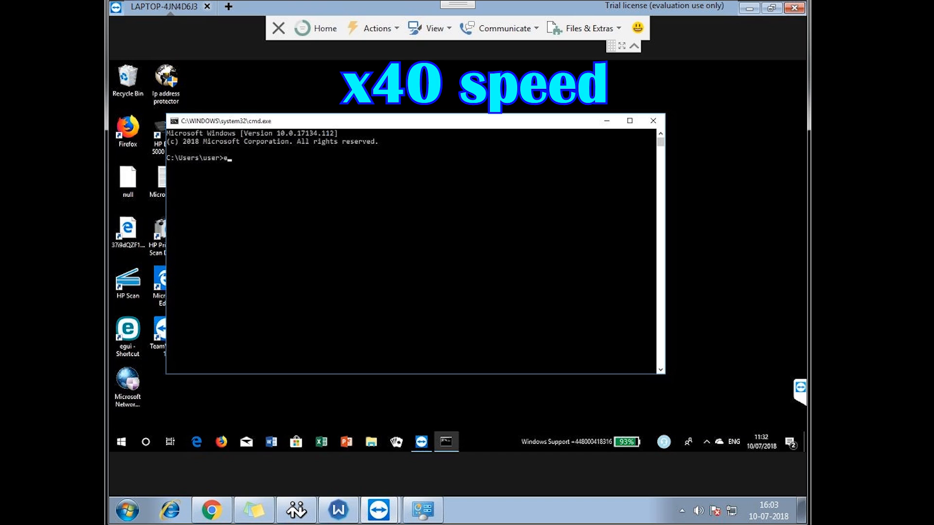
# - Run eventvwr on the remote machine, then begin a start command for the banking site
pyautogui.write('ventvwr')
pyautogui.write('start')
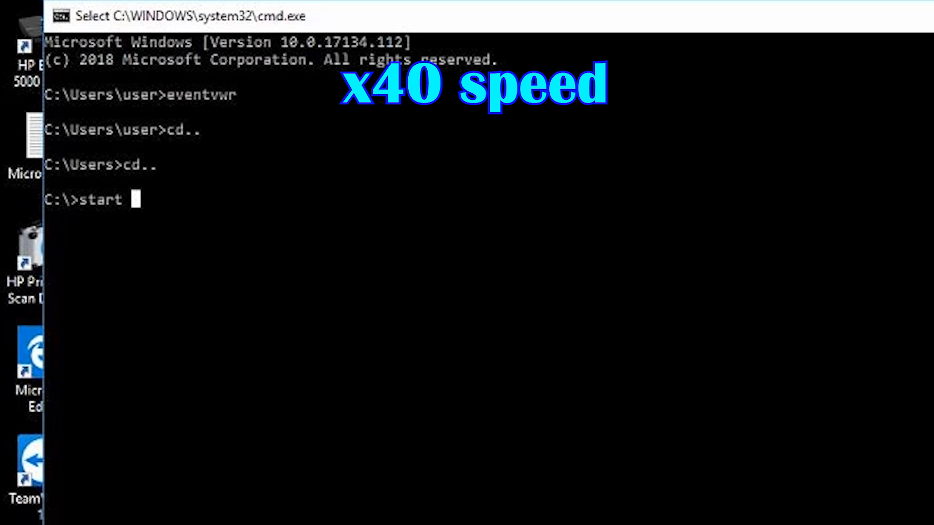
pyautogui.write('email')
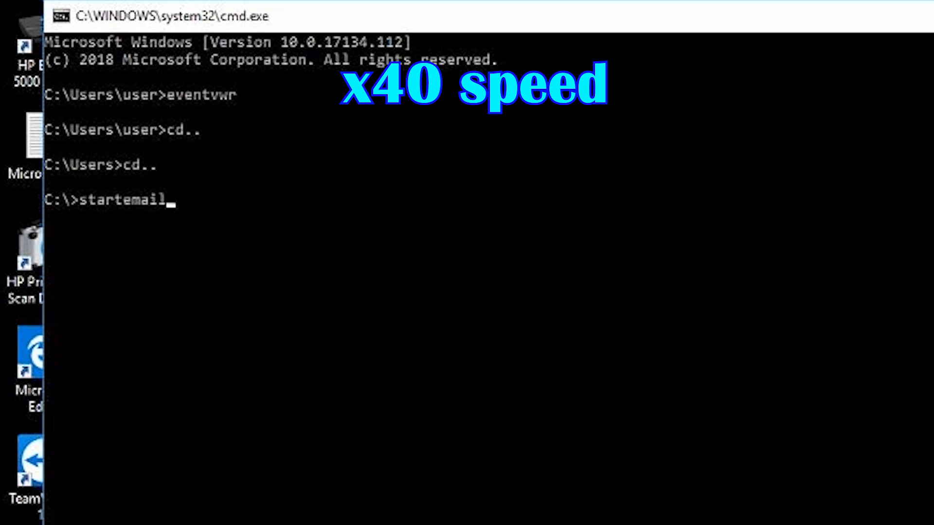
pyautogui.write('andbanking')
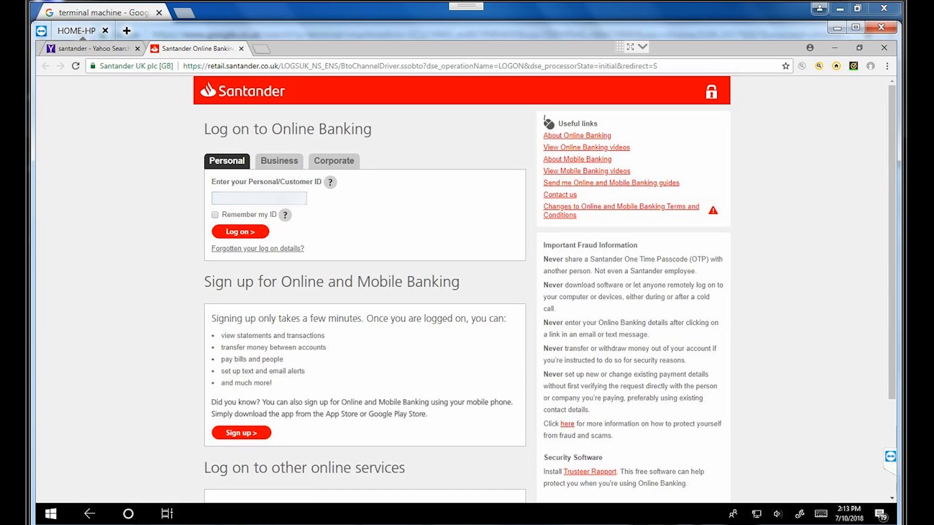
# - Enter the Customer ID and log on to Santander Online Banking
pyautogui.click(259, 198)
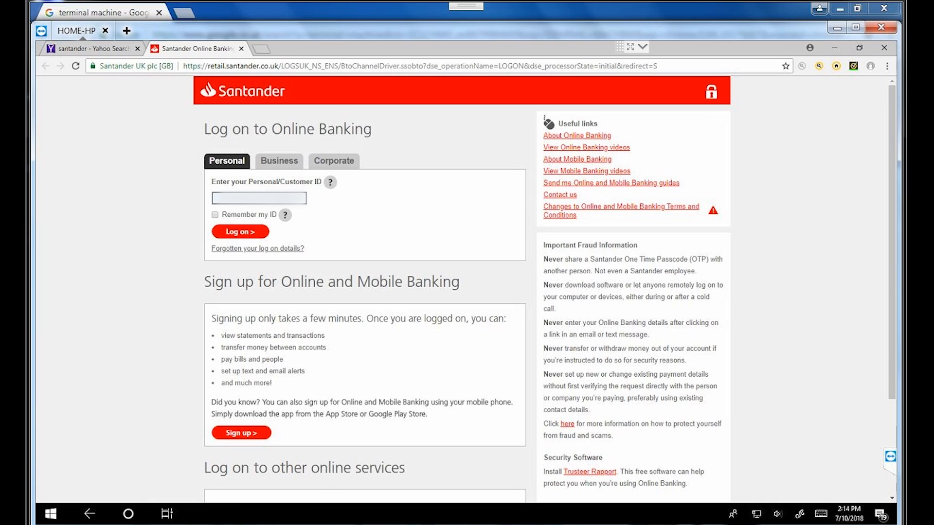
pyautogui.write('42')
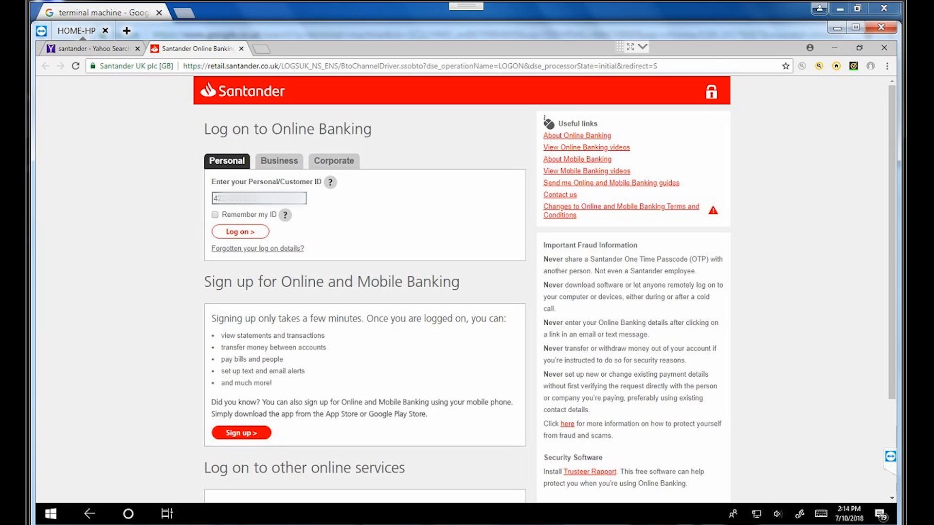
pyautogui.click(239, 231)
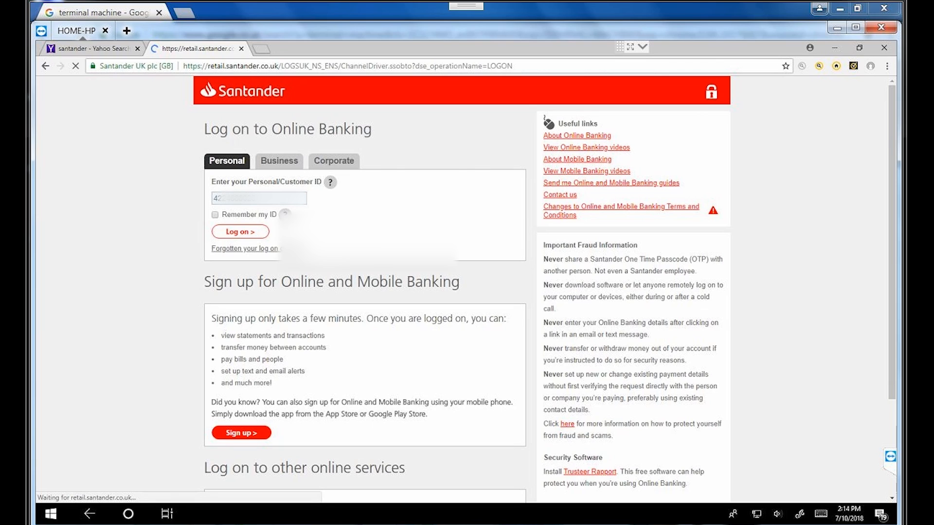
pyautogui.click(239, 231)
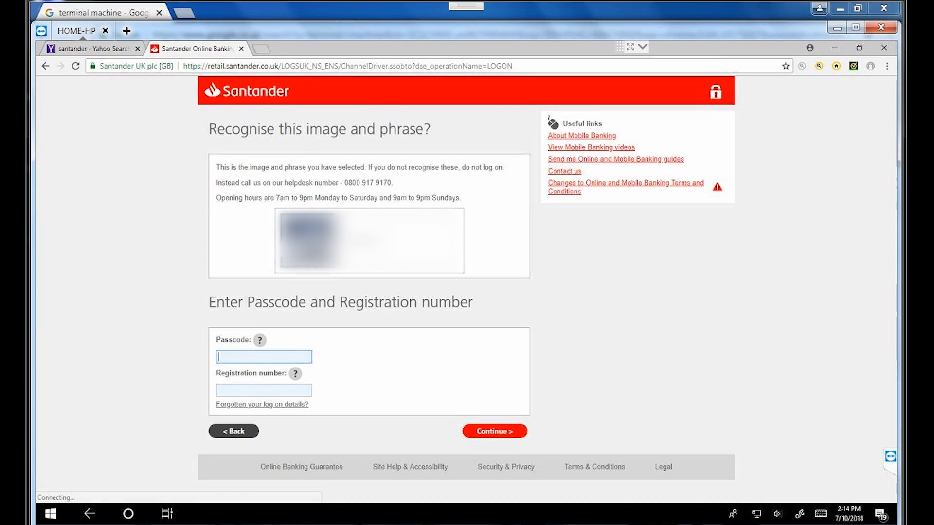
# - Enter the passcode and registration number and continue to the accounts overview
pyautogui.write('••••••')
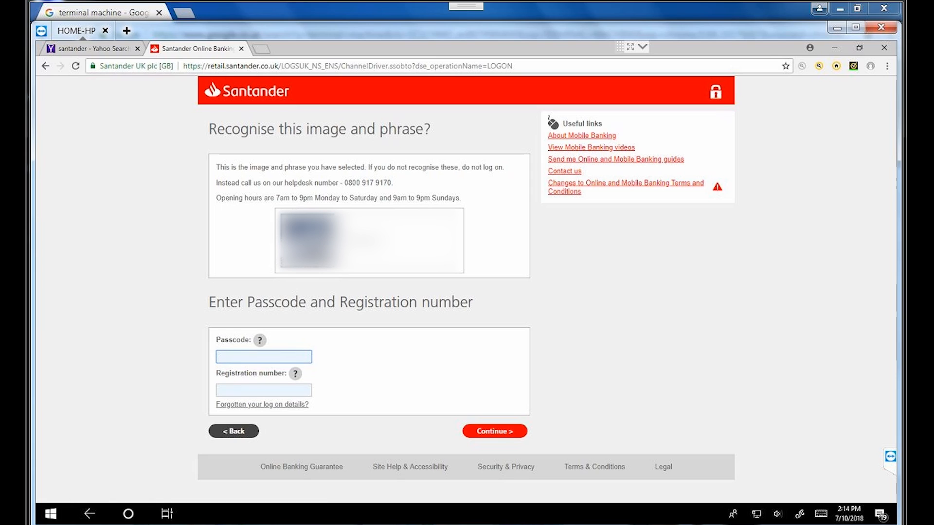
pyautogui.write('-')
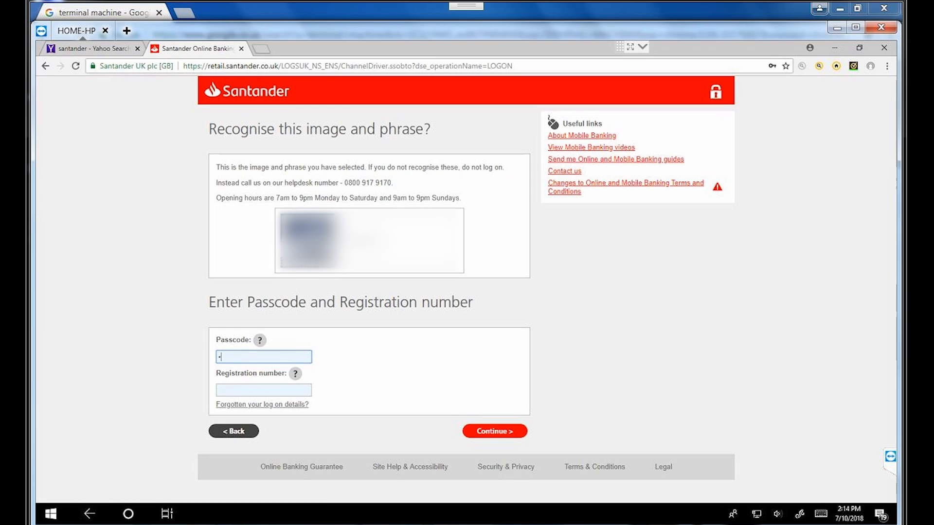
pyautogui.write('•••••')
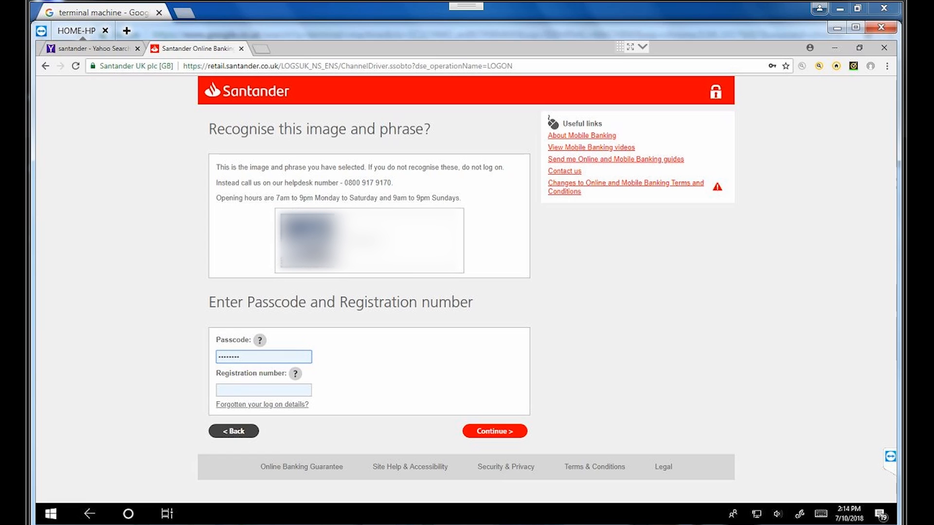
pyautogui.click(494, 431)
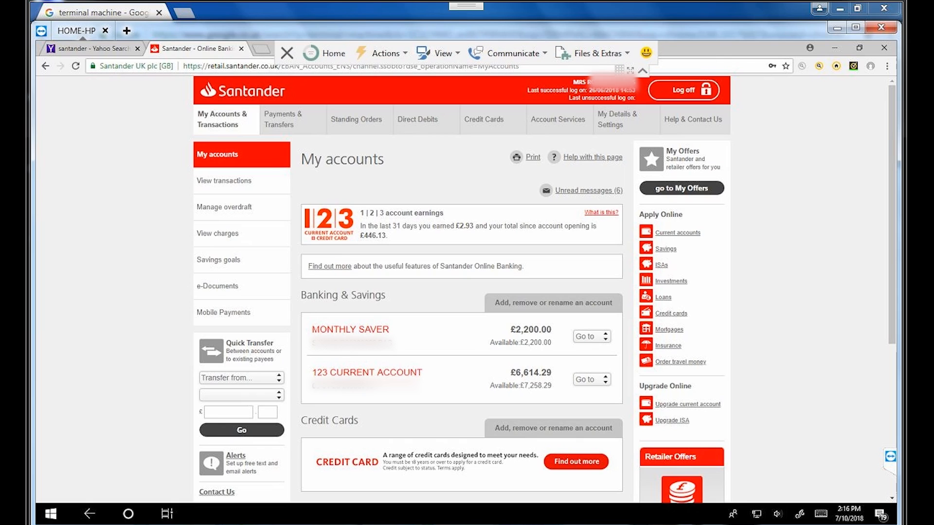
# - Pick an option from the TeamViewer Actions menu and jot a note in the sticky note
pyautogui.click(381, 53)
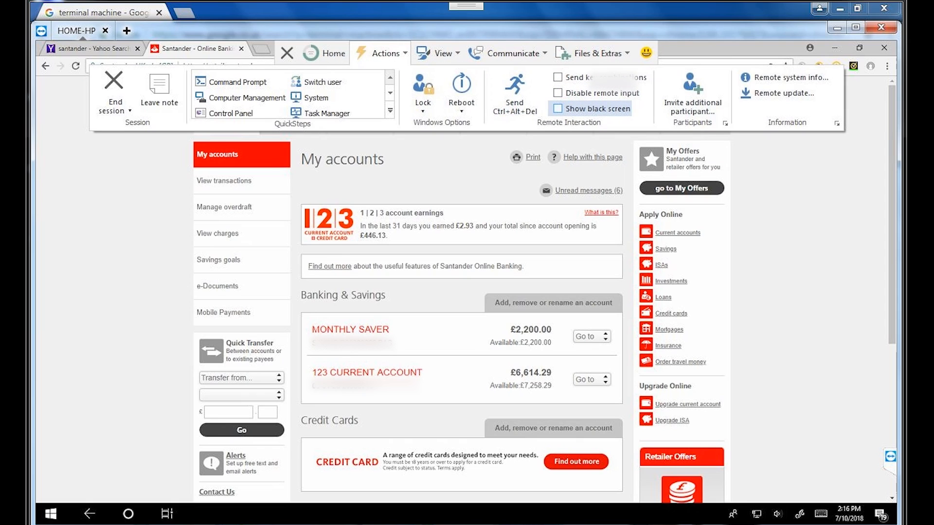
pyautogui.click(557, 93)
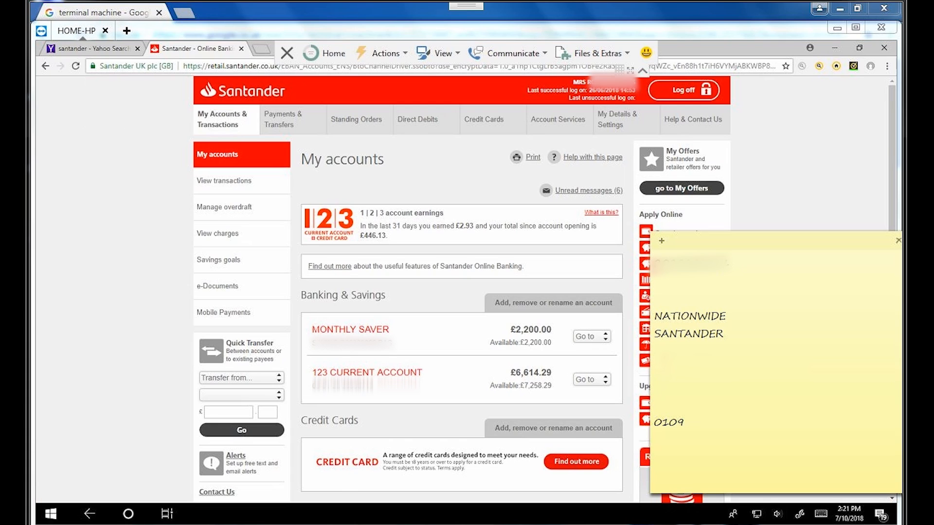
pyautogui.write('1')
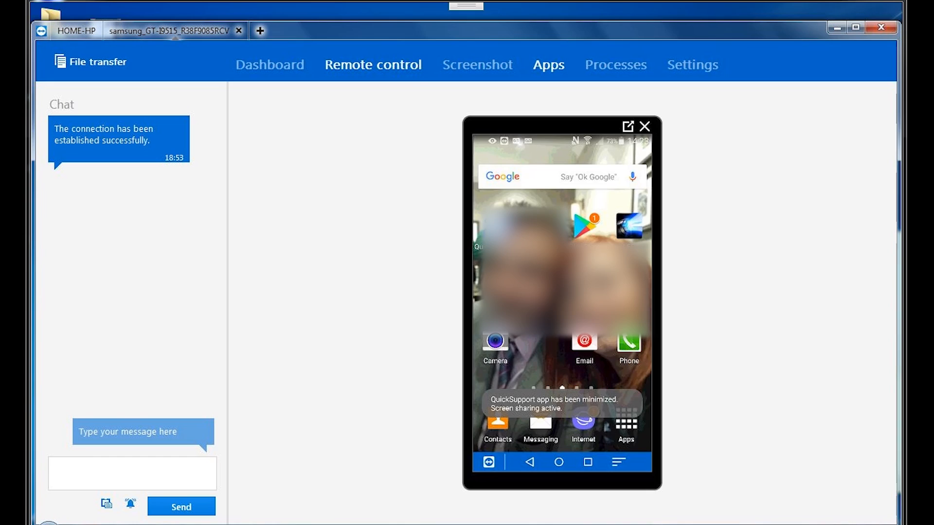
# - Show the list of apps installed on the connected phone
pyautogui.click(548, 64)
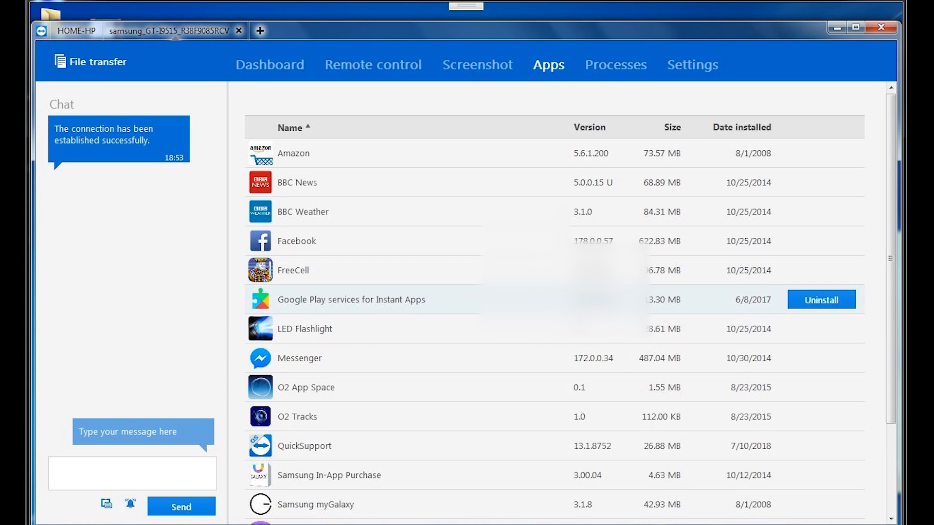
pyautogui.scroll(-3)
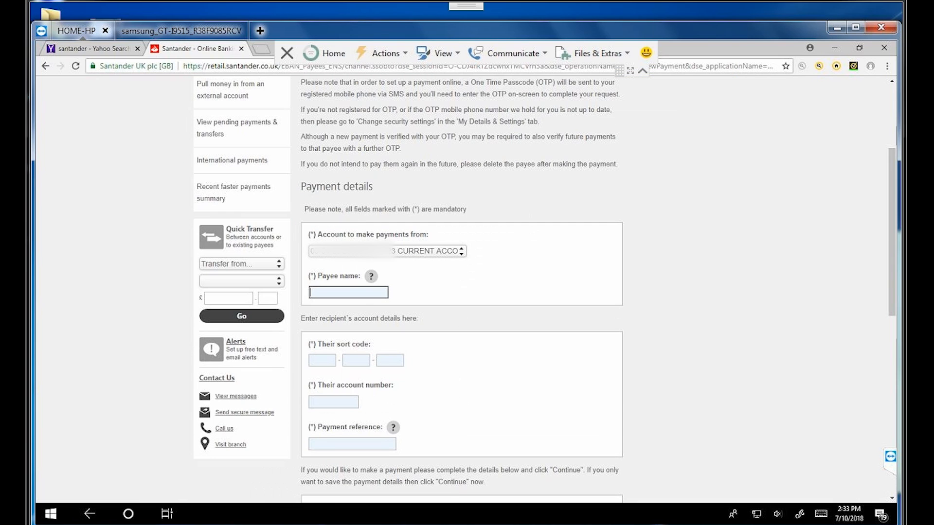
# - Enter the recipient's sort code and account number on the new payment form
pyautogui.click(322, 360)
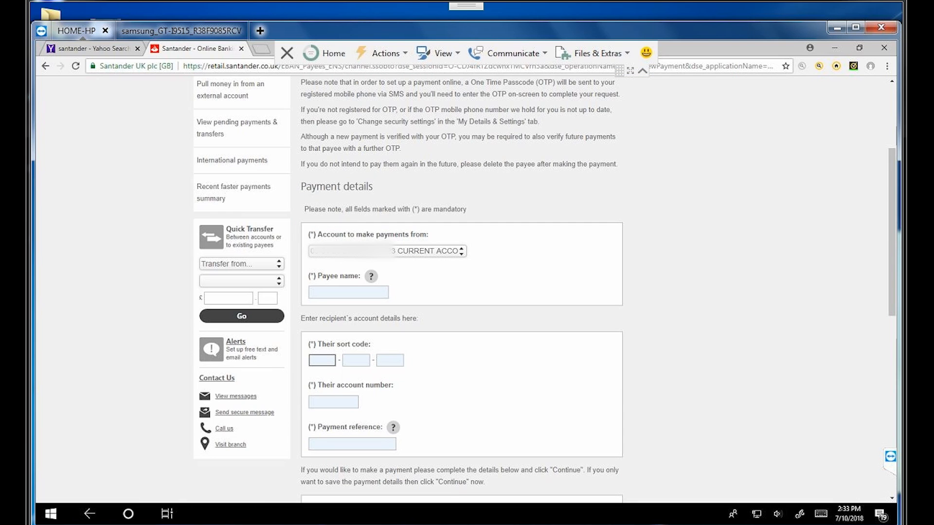
pyautogui.write('30')
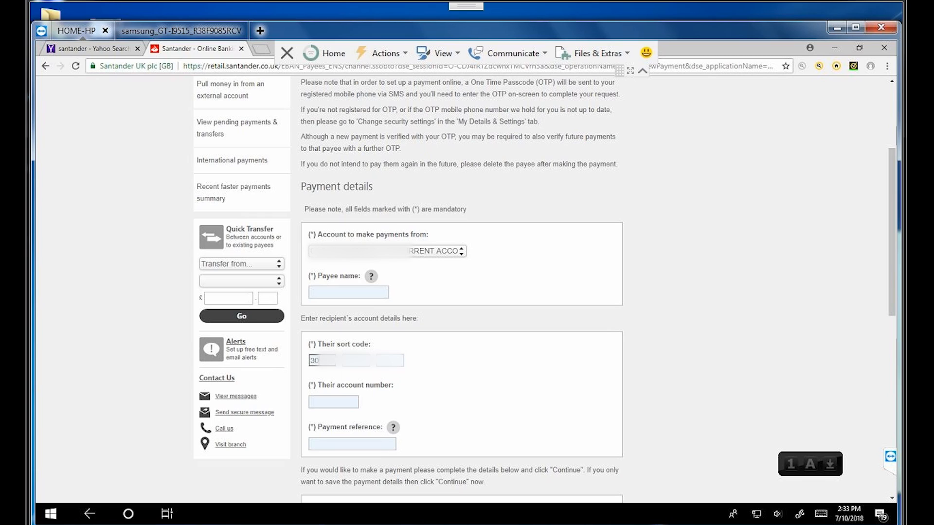
pyautogui.write('7')
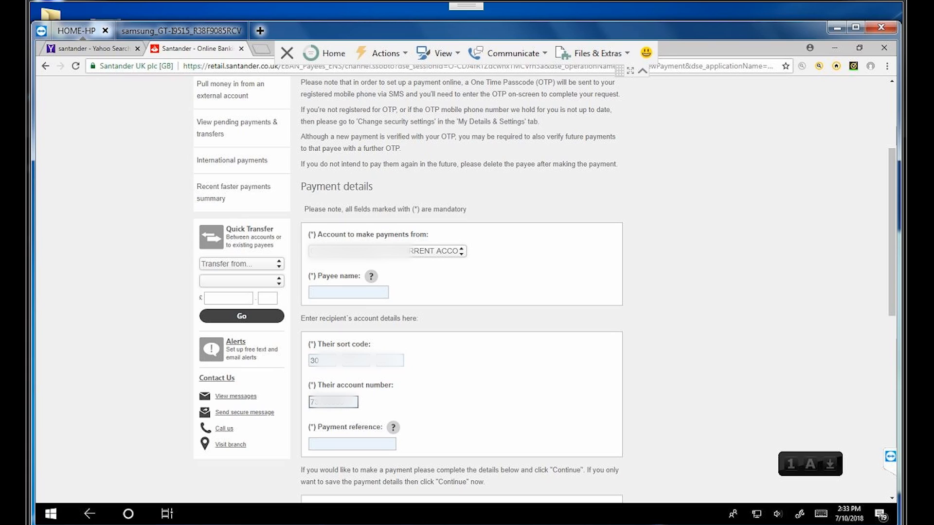
pyautogui.click(351, 444)
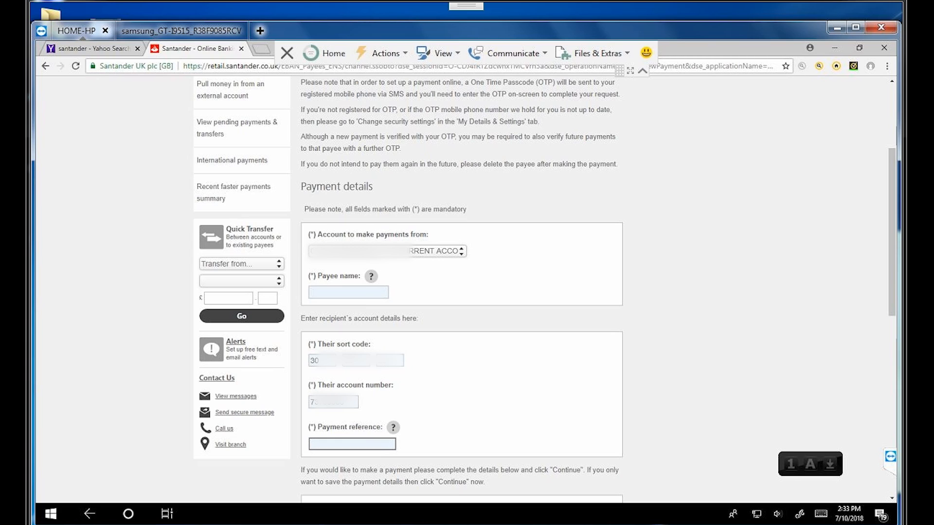
pyautogui.click(173, 30)
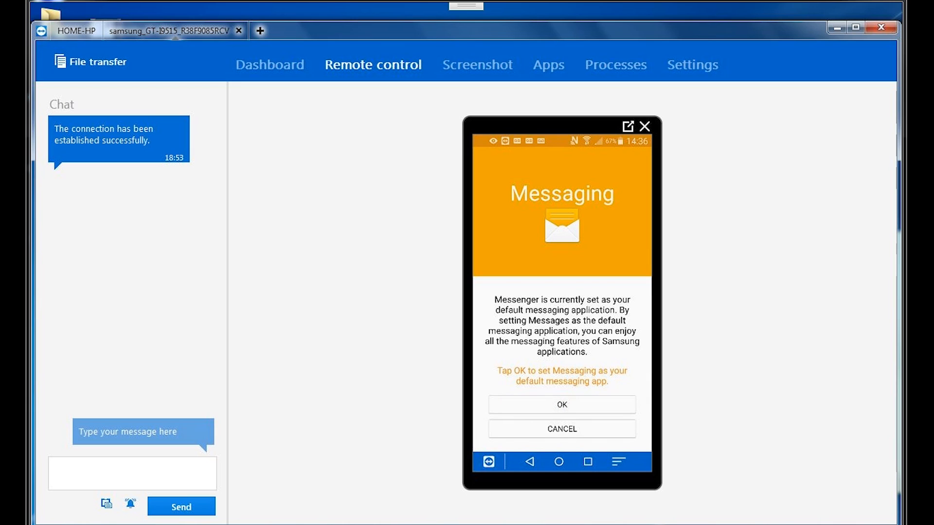
# - Confirm Messaging as the default messaging app on the remote phone
pyautogui.click(561, 405)
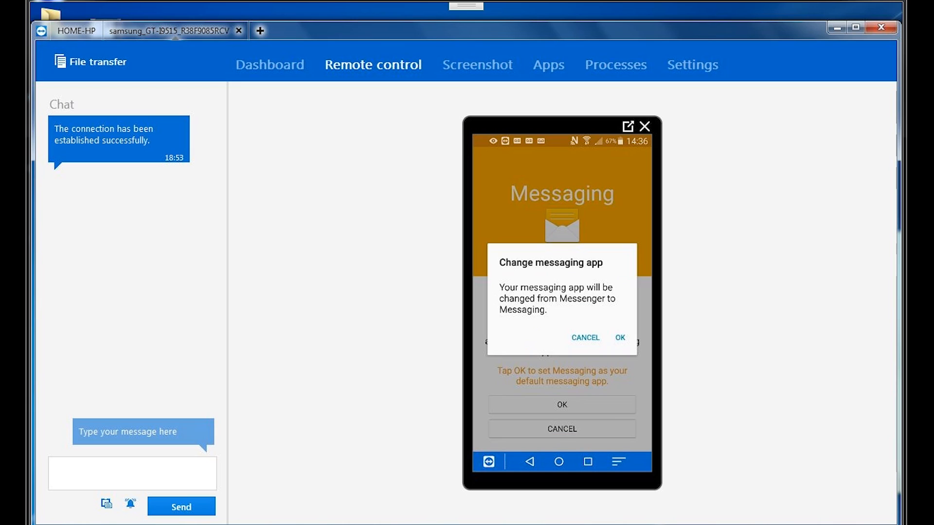
pyautogui.click(620, 337)
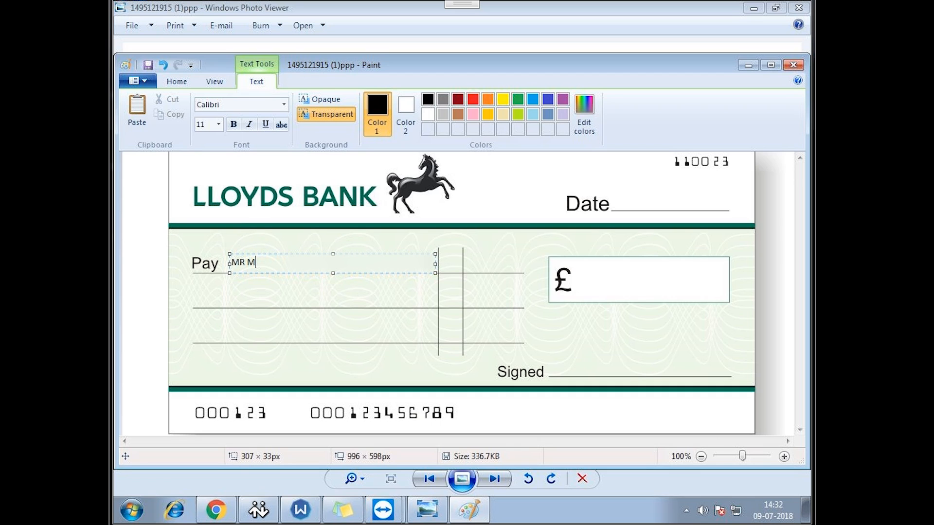
# - Fill the Lloyds cheque with the payee name, date 09/07/2018, 15,000.00 and 'FIVETEEN THOUSAND POUND'
pyautogui.write('ICHAEL K')
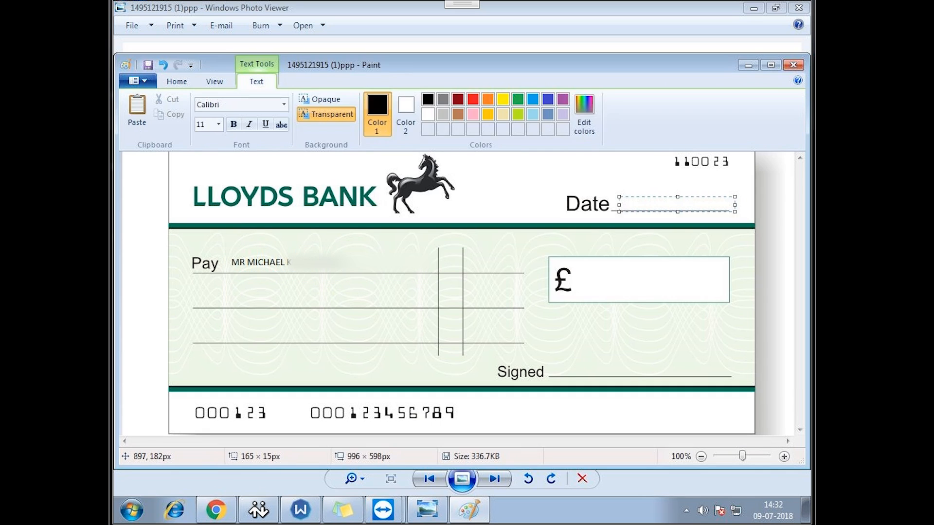
pyautogui.write('0')
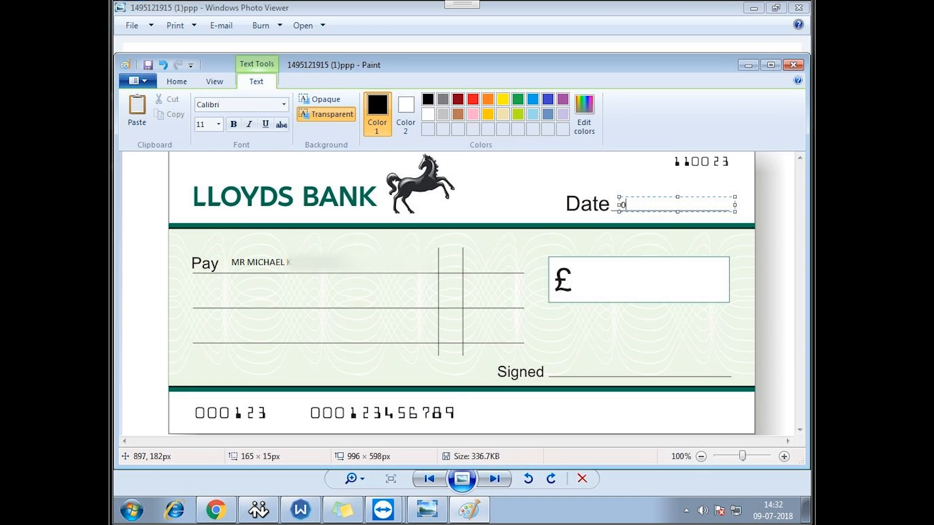
pyautogui.write('09/07/2018')
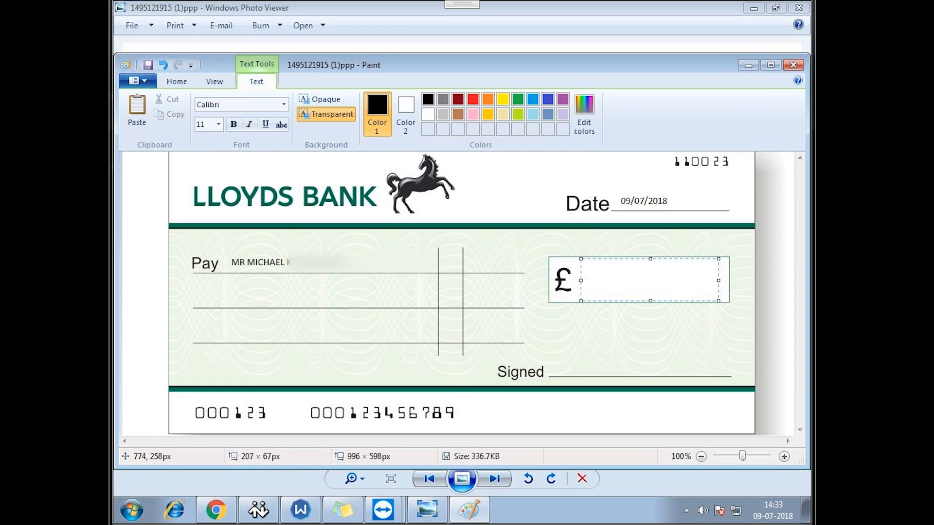
pyautogui.write('15,000.00')
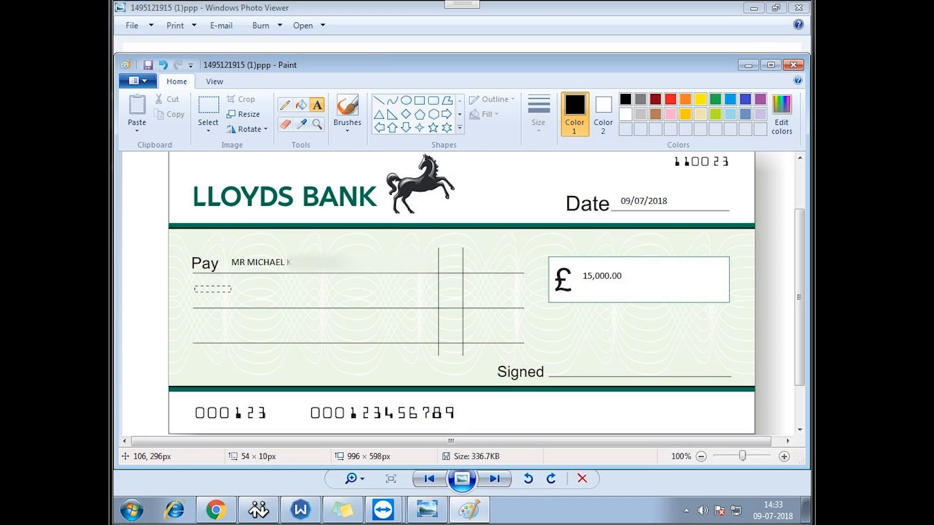
pyautogui.write('FIVETEEN THOUSAND POUNDS ONLY')
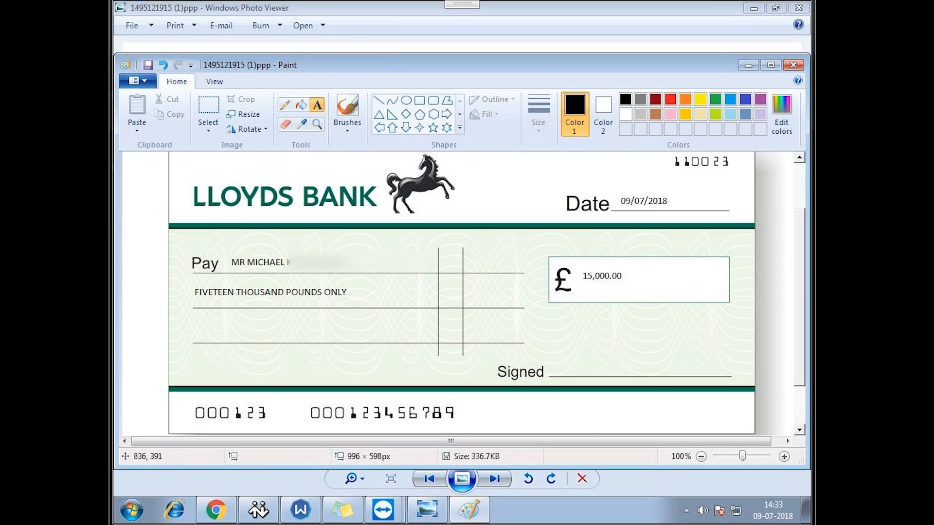
pyautogui.moveTo(348, 110)
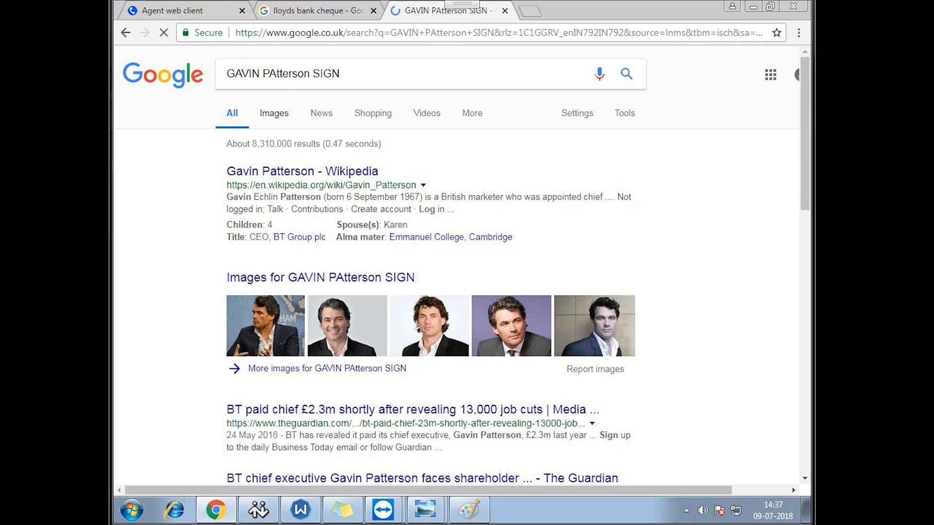
# - Switch the Google search to Images and browse down through the signature results
pyautogui.click(273, 113)
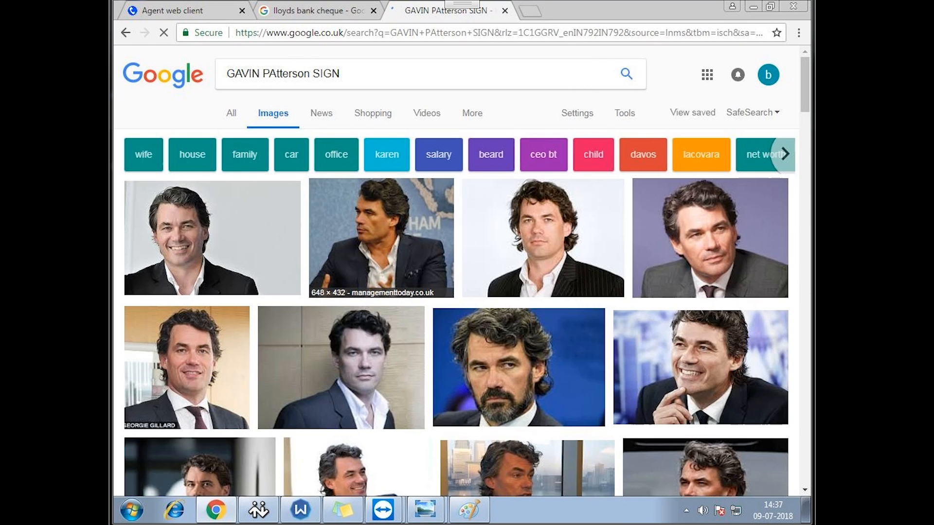
pyautogui.scroll(-3)
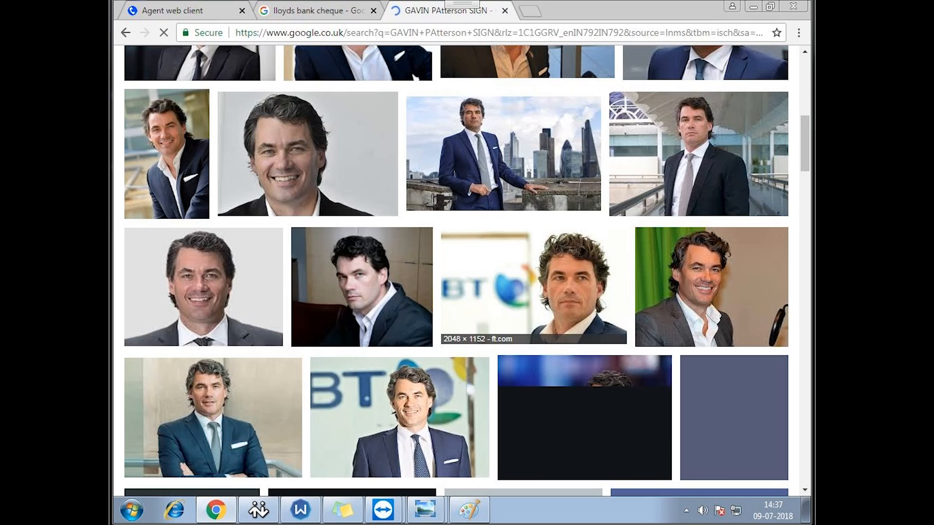
pyautogui.scroll(-3)
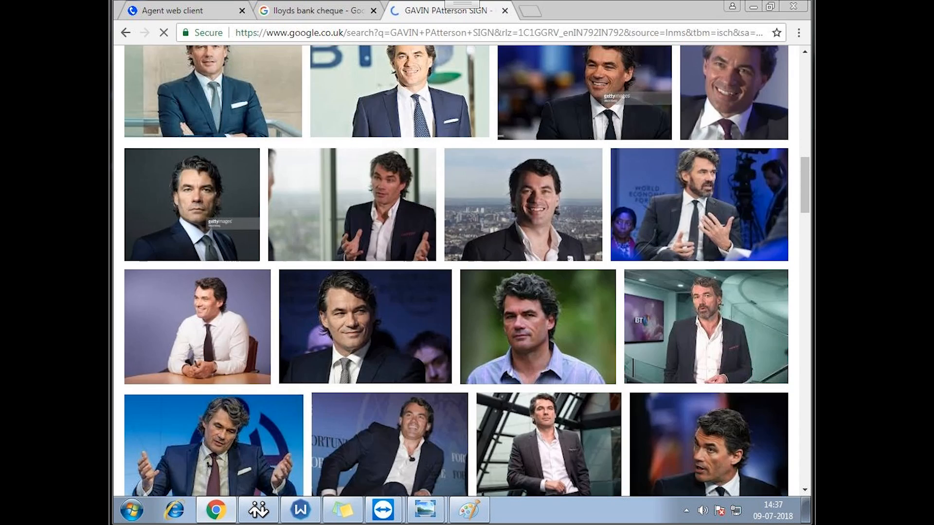
pyautogui.scroll(-3)
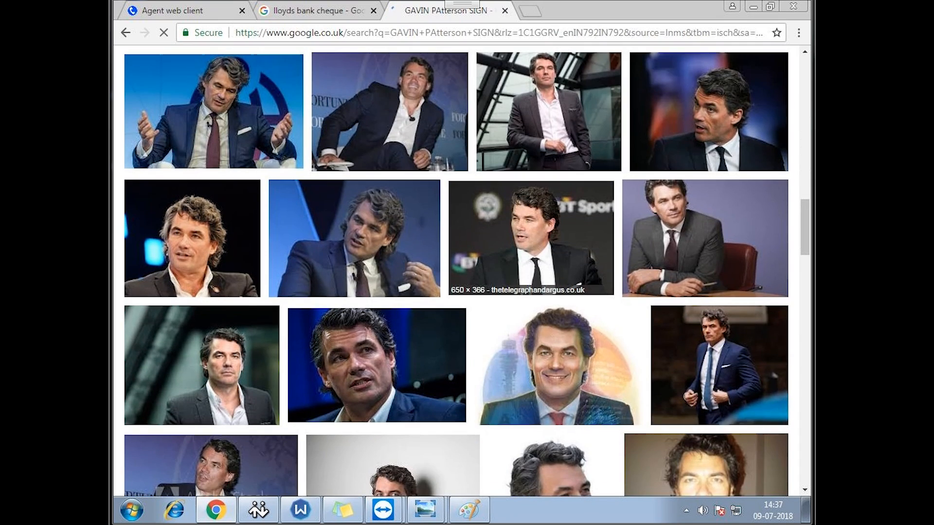
pyautogui.scroll(-3)
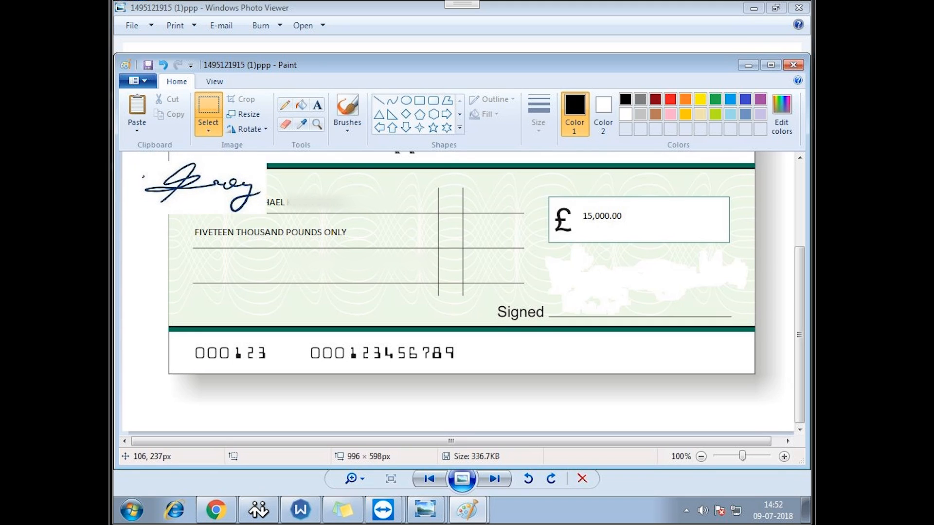
# - Box-select the pasted signature and move it onto the cheque's Signed line
pyautogui.moveTo(202, 188); pyautogui.dragTo(595, 291)
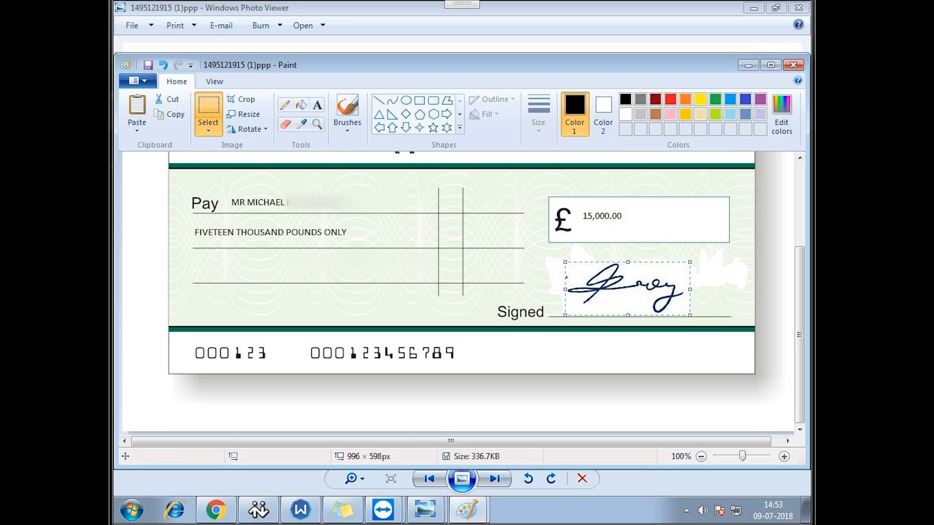
pyautogui.moveTo(626, 289); pyautogui.dragTo(618, 289)
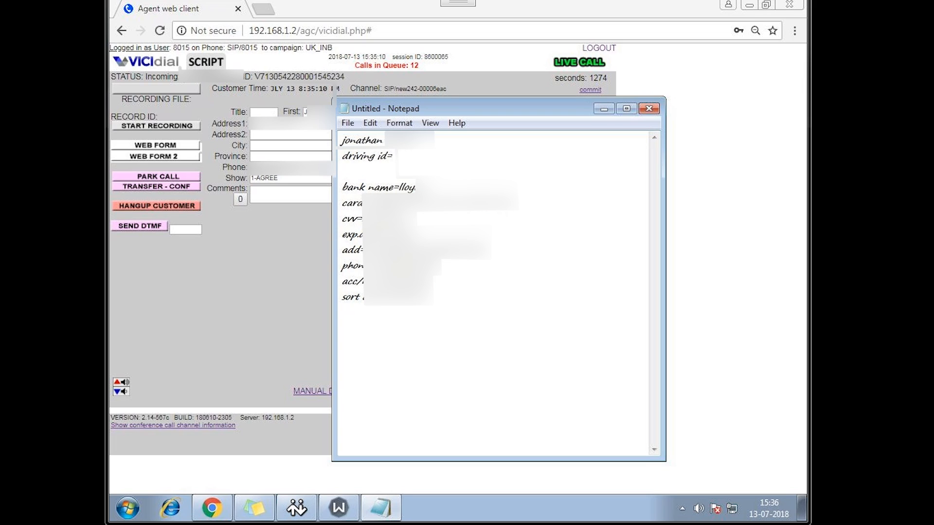
pyautogui.write('d/d')
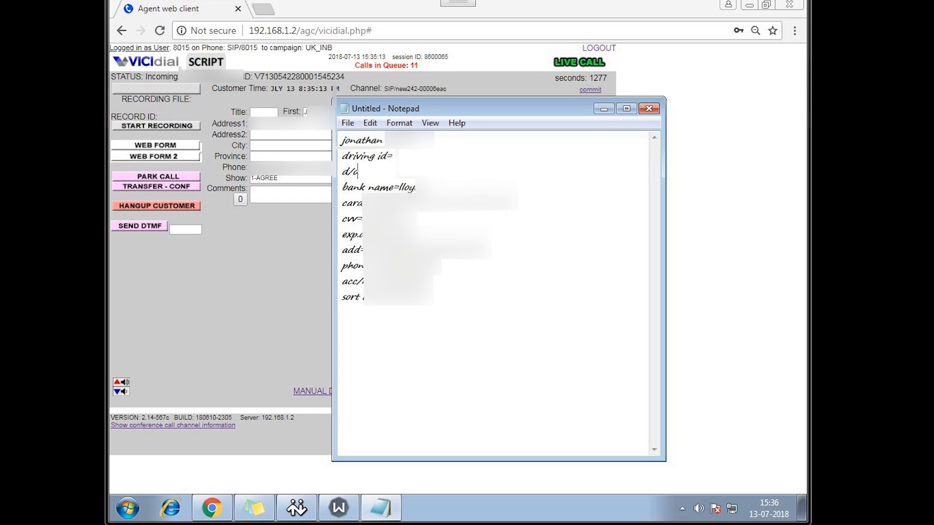
pyautogui.write('/o/b=2')
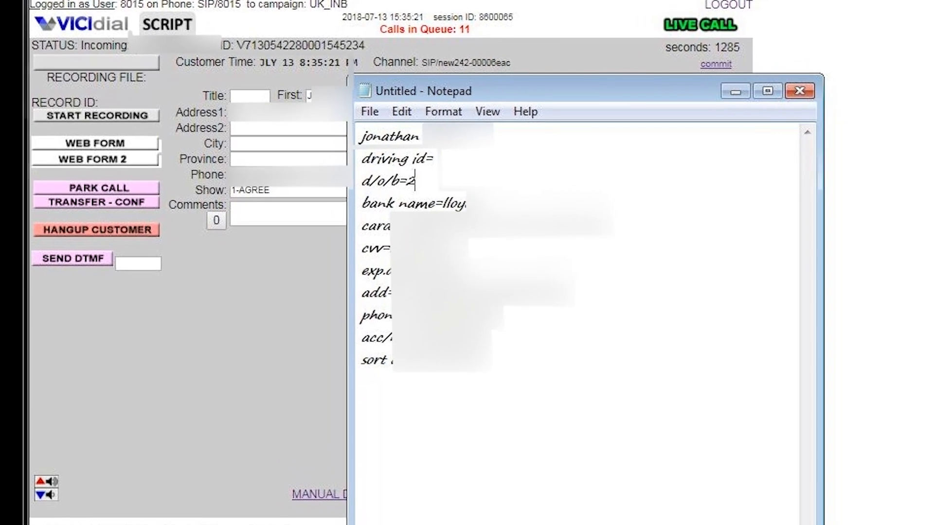
pyautogui.write('4/')
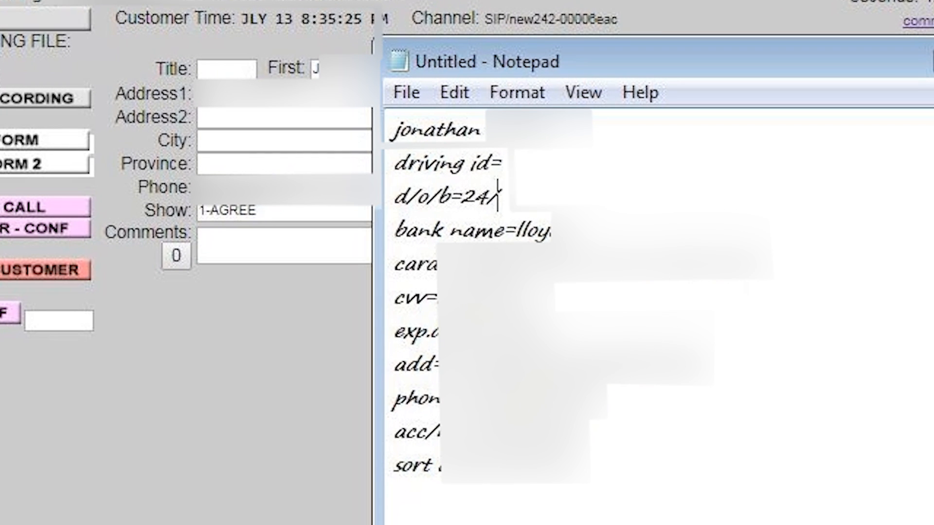
pyautogui.write('feb/')
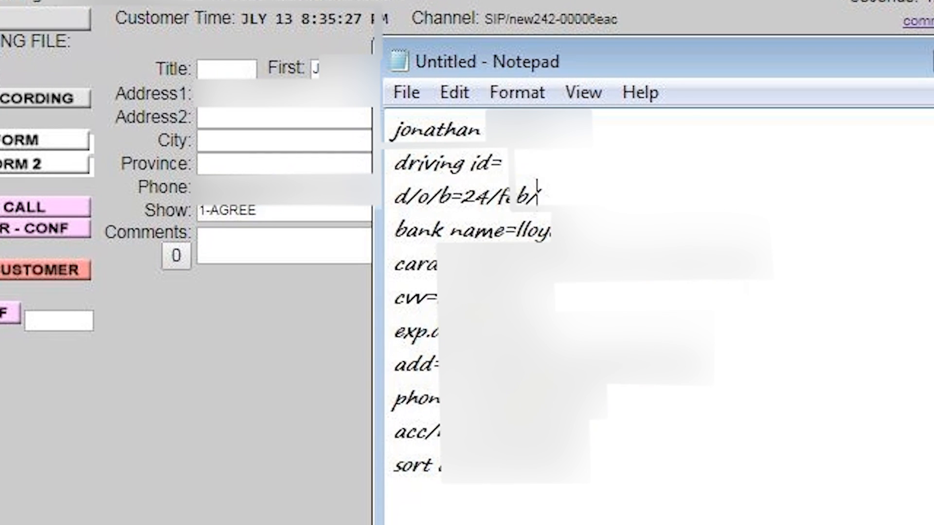
pyautogui.write('1')
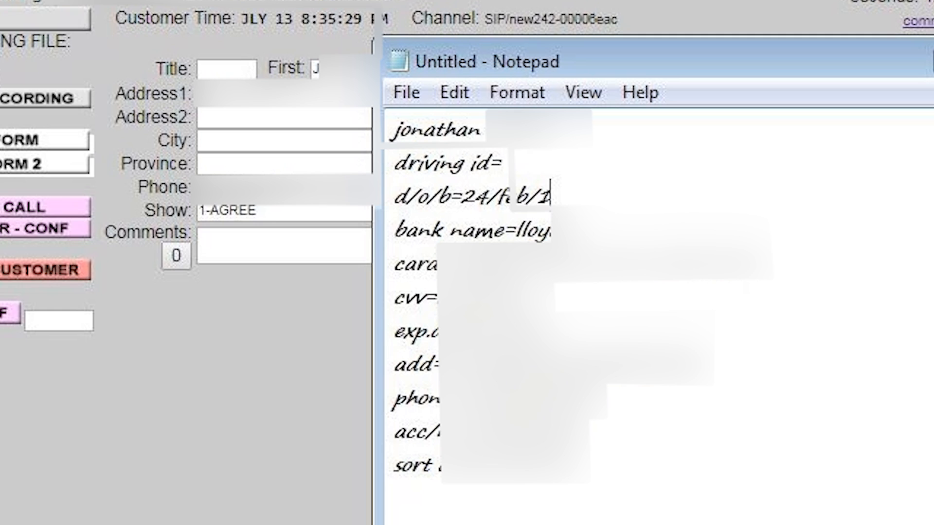
pyautogui.write('921')
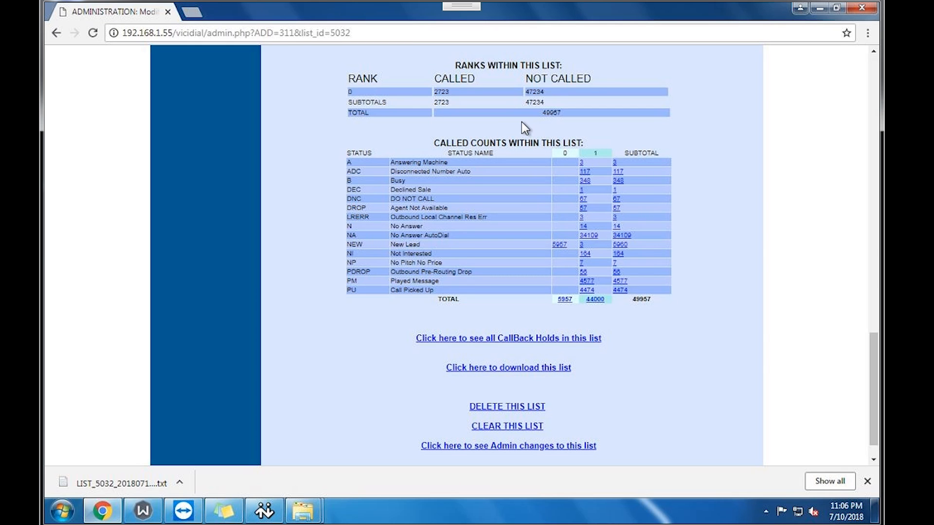
pyautogui.moveTo(399, 126)
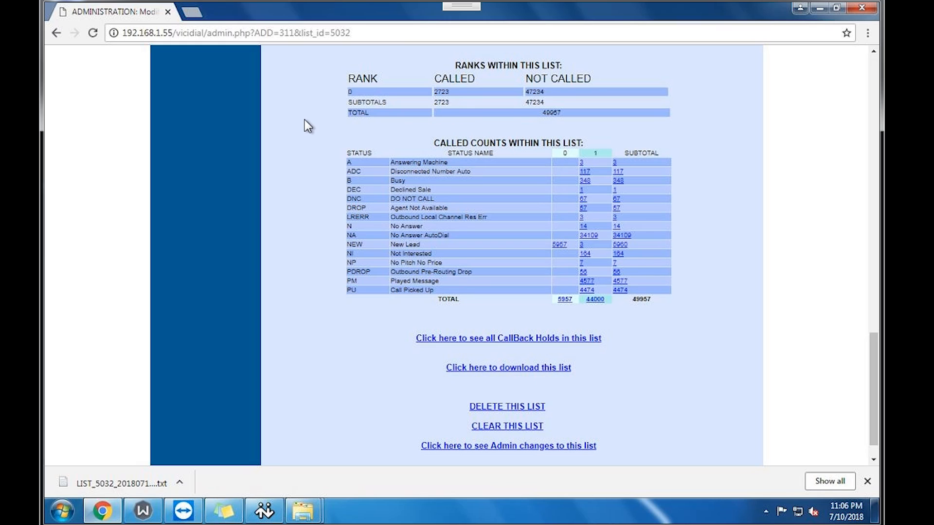
pyautogui.moveTo(436, 169)
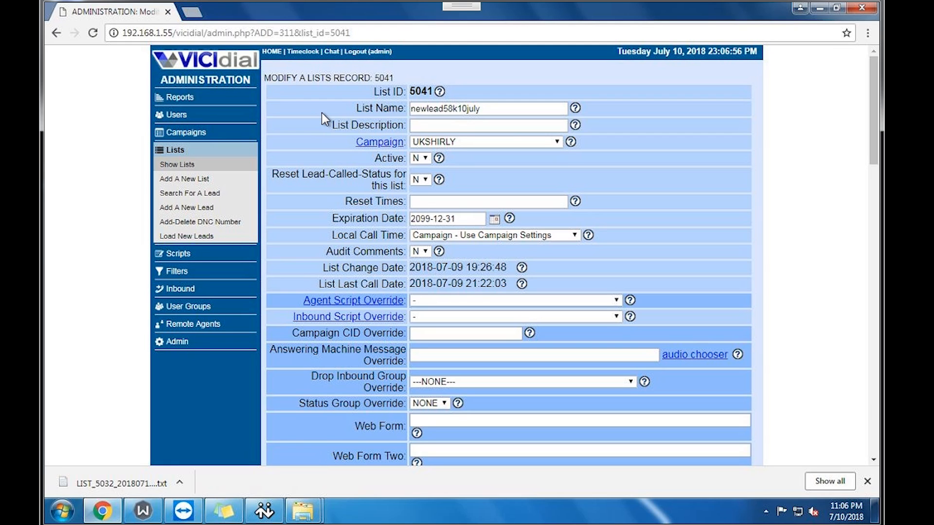
pyautogui.moveTo(855, 367)
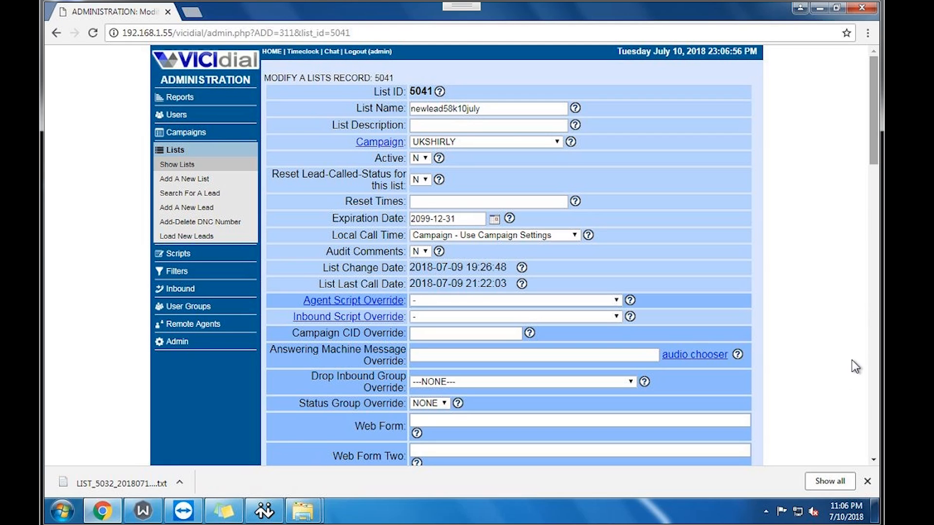
pyautogui.moveTo(873, 428)
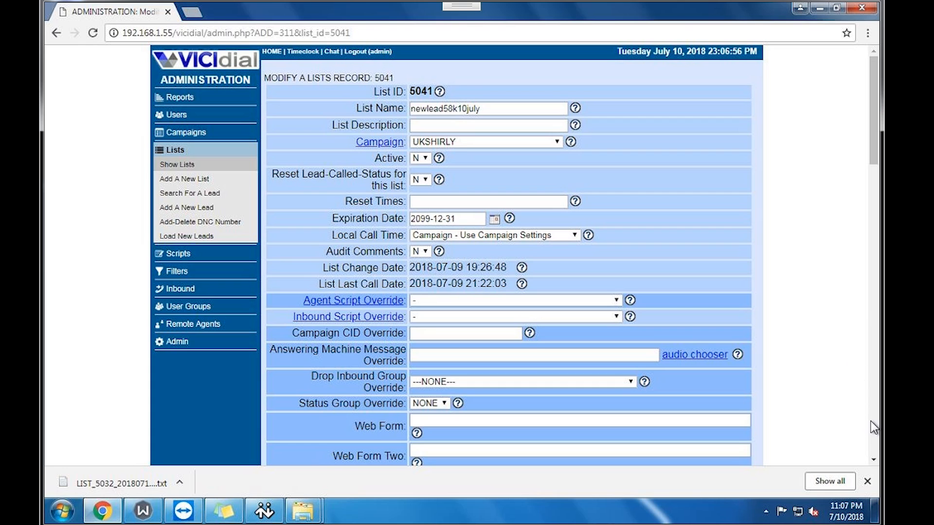
# - Scroll to the bottom of the Modify List 5041 page toward the download link
pyautogui.scroll(-3)
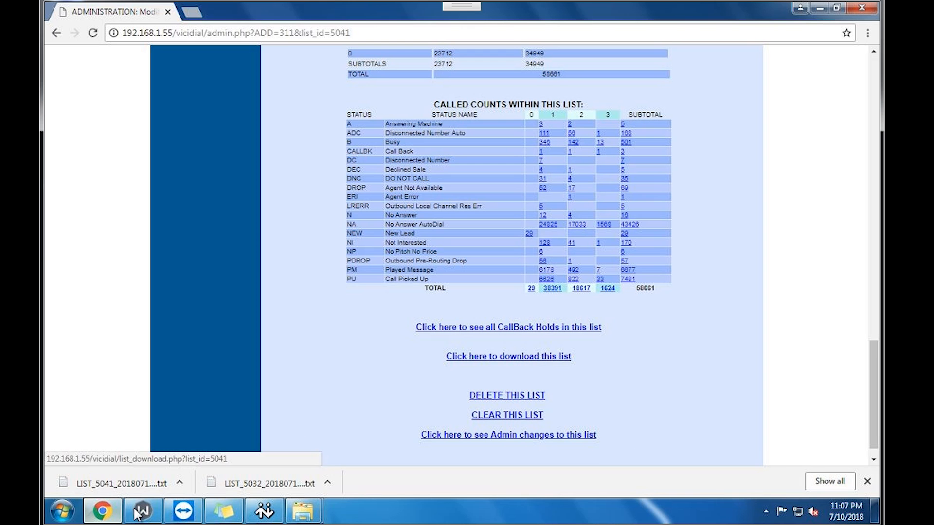
# - Show LIST_5041 in the Downloads folder and send it to a compressed (zipped) folder
pyautogui.click(181, 483)
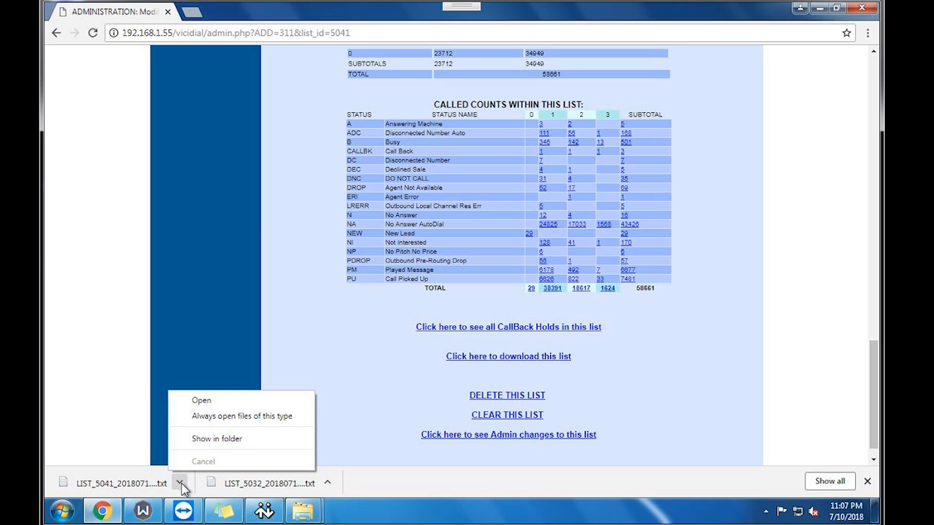
pyautogui.click(202, 400)
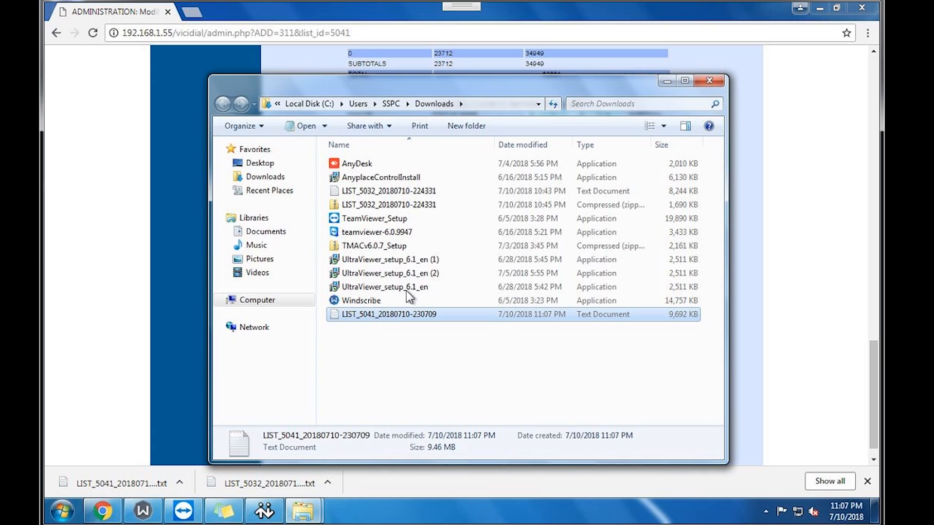
pyautogui.rightClick(388, 314)
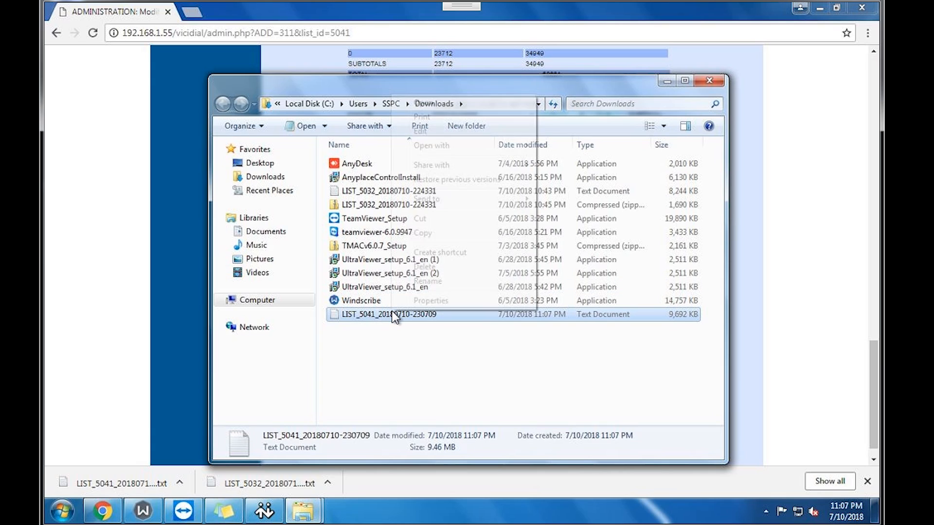
pyautogui.rightClick(387, 314)
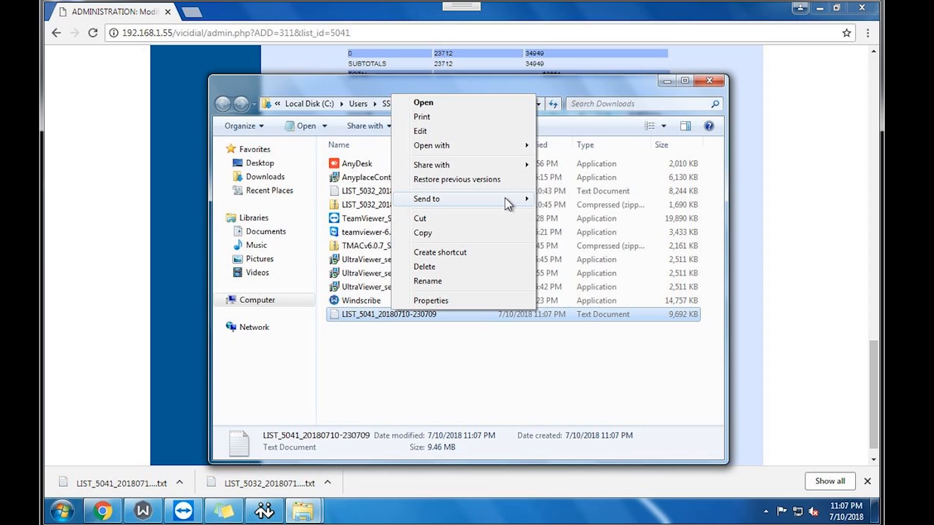
pyautogui.moveTo(426, 198)
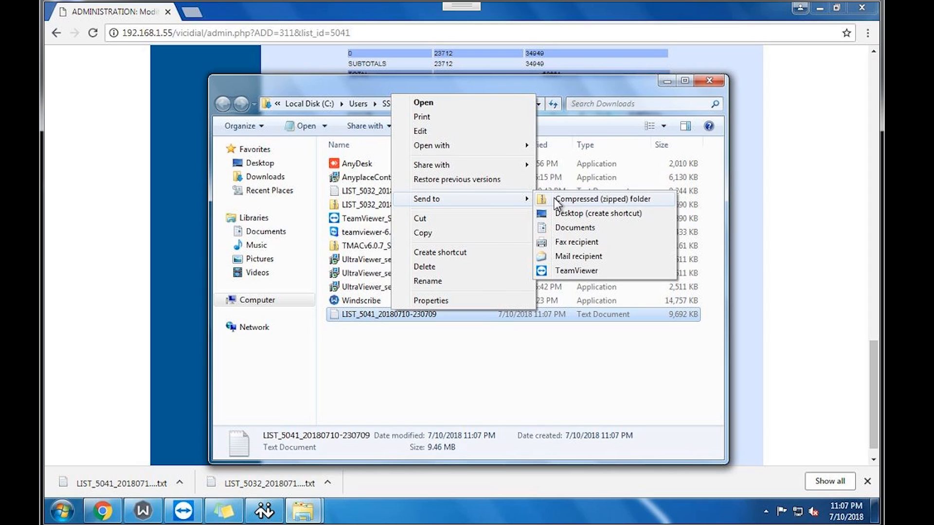
pyautogui.click(603, 198)
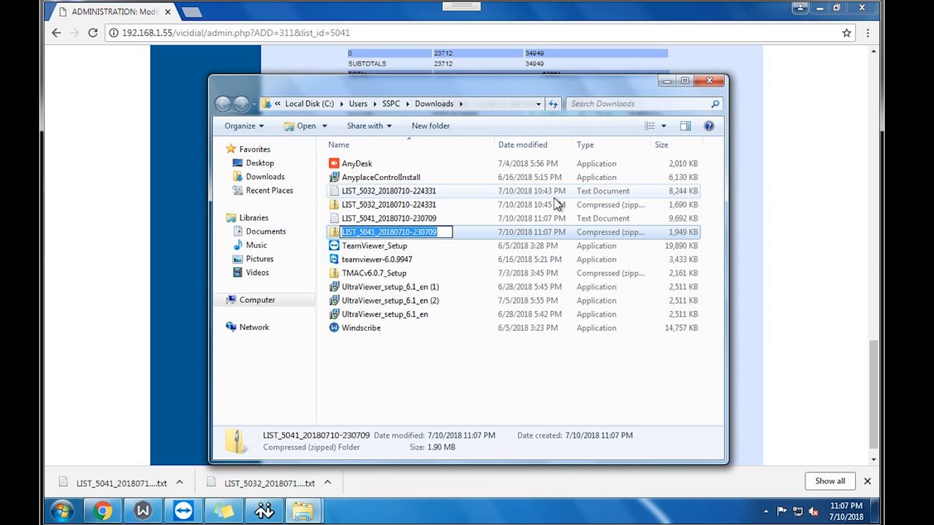
pyautogui.moveTo(480, 385)
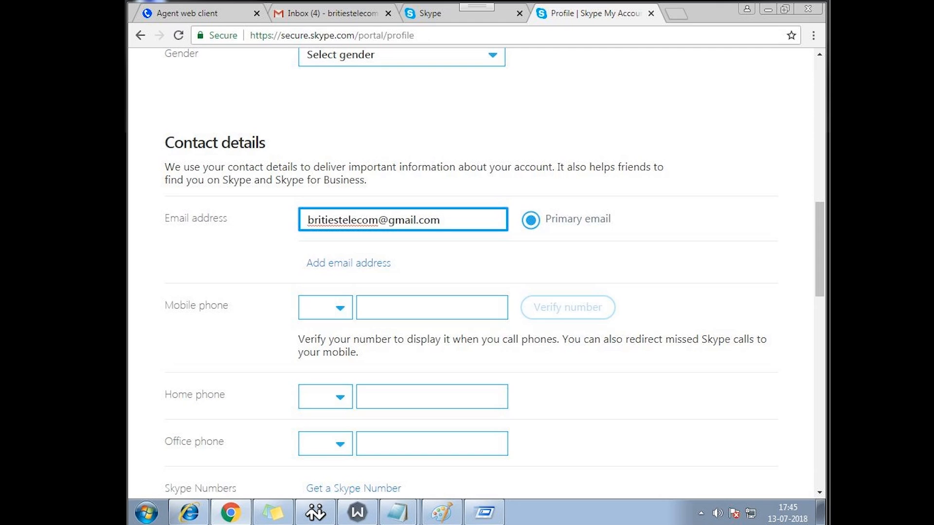
# - Set the Skype profile country/region to United Kingdom
pyautogui.scroll(-3)
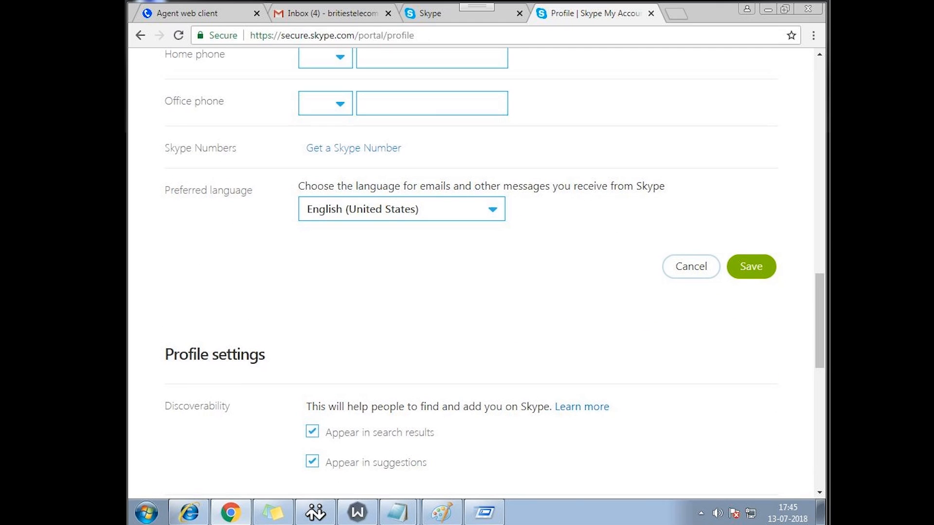
pyautogui.scroll(3)
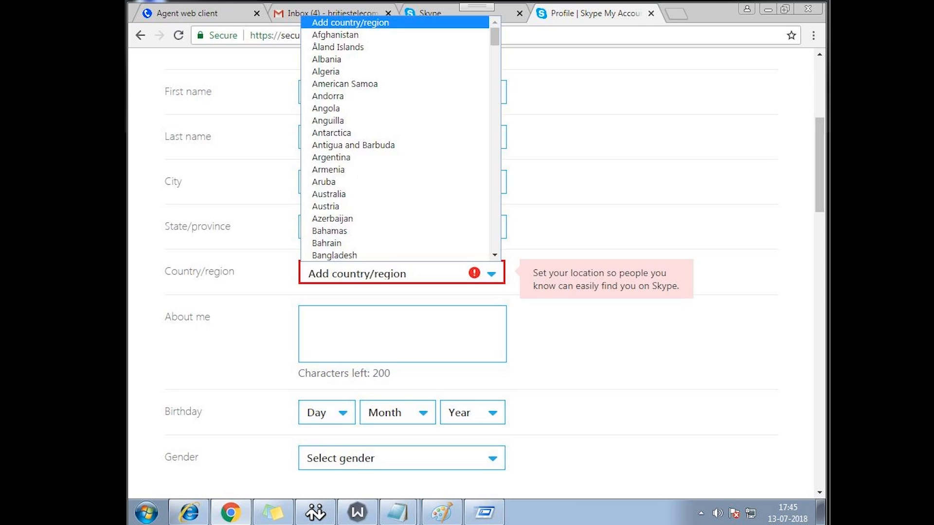
pyautogui.scroll(-3)
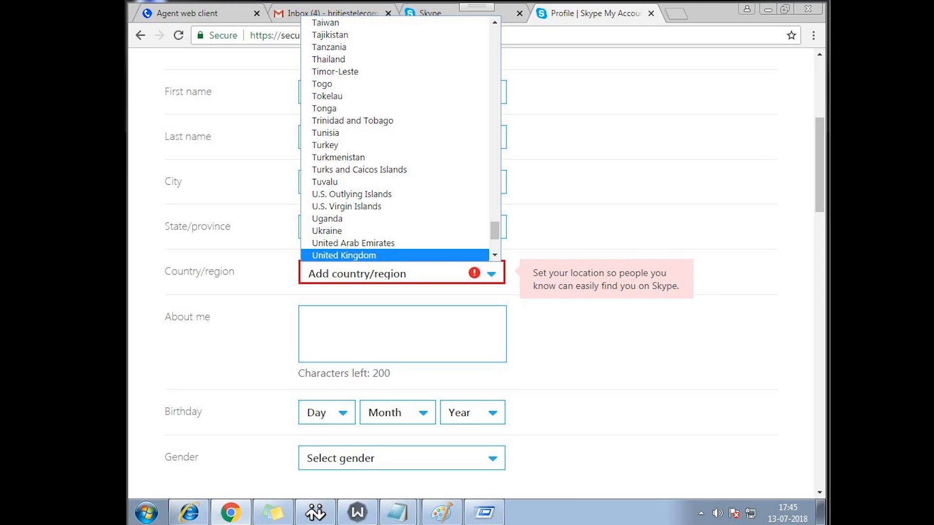
pyautogui.click(344, 255)
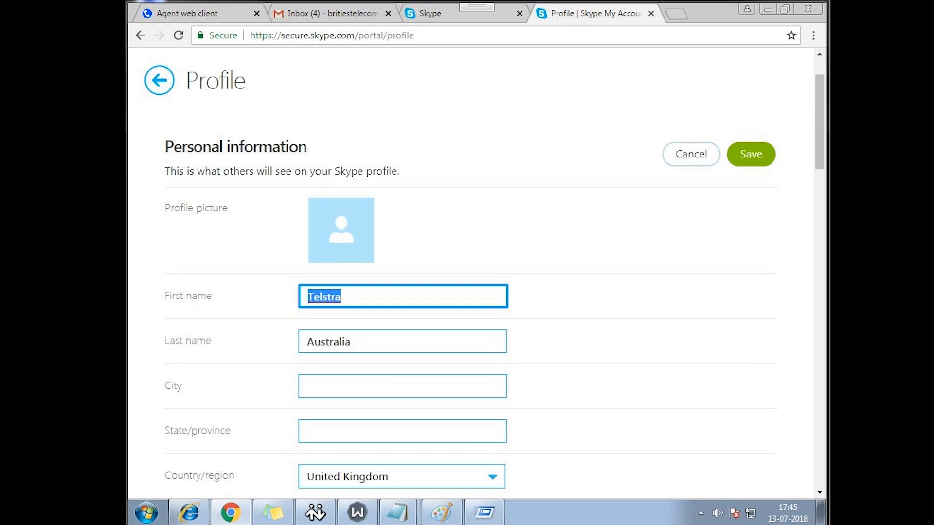
# - Replace the profile name Telstra Australia with BT UNITED KINGDOM
pyautogui.press('Delete')
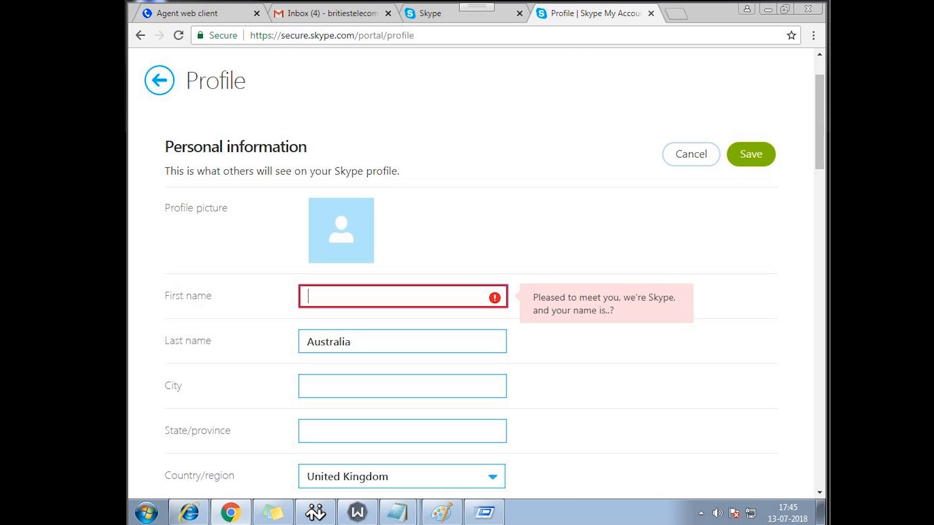
pyautogui.write('BT')
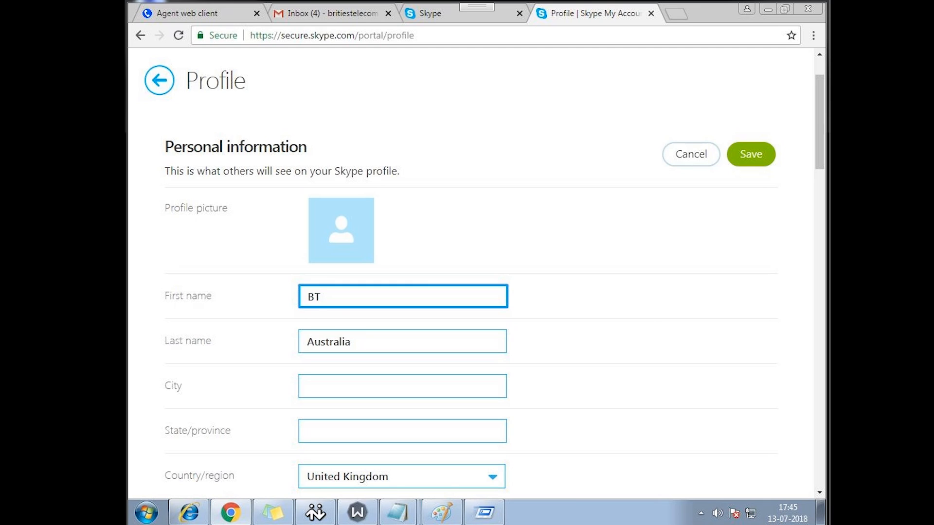
pyautogui.write('UNITED')
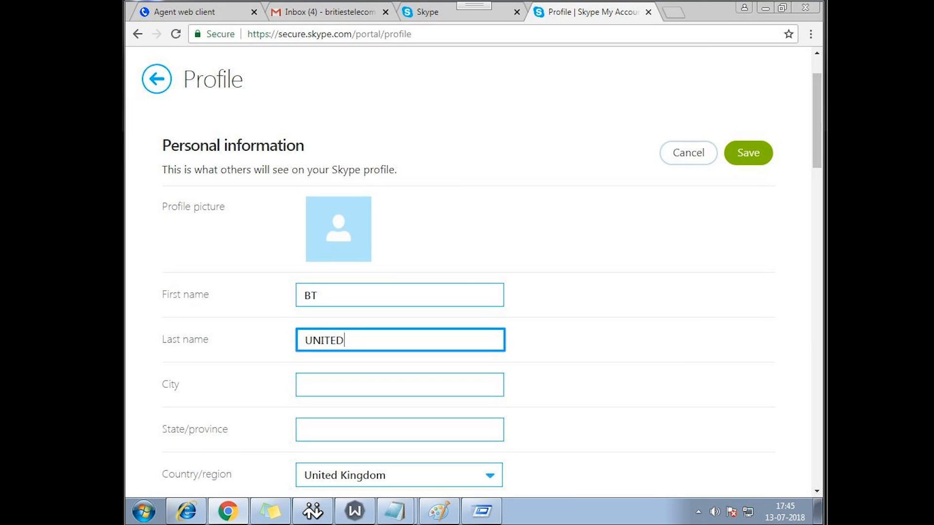
pyautogui.write('KINGDOM')
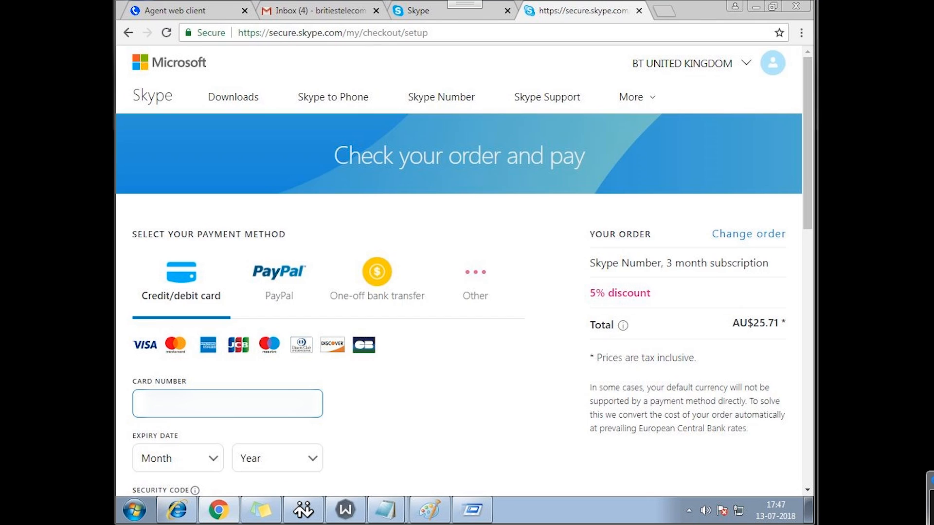
# - Begin the card number with 4 on the Skype Number checkout payment step
pyautogui.write('4')
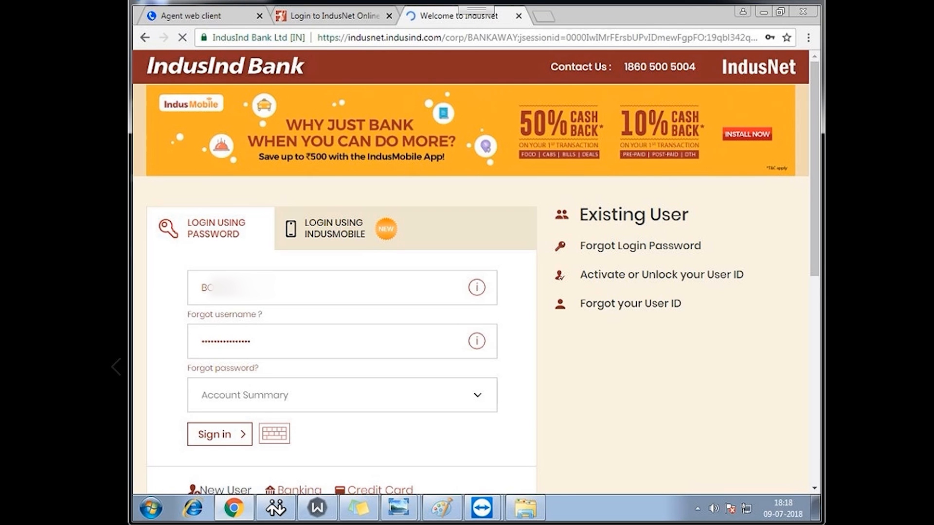
# - Sign in to IndusNet online banking and dismiss Chrome's save-password prompt
pyautogui.click(214, 433)
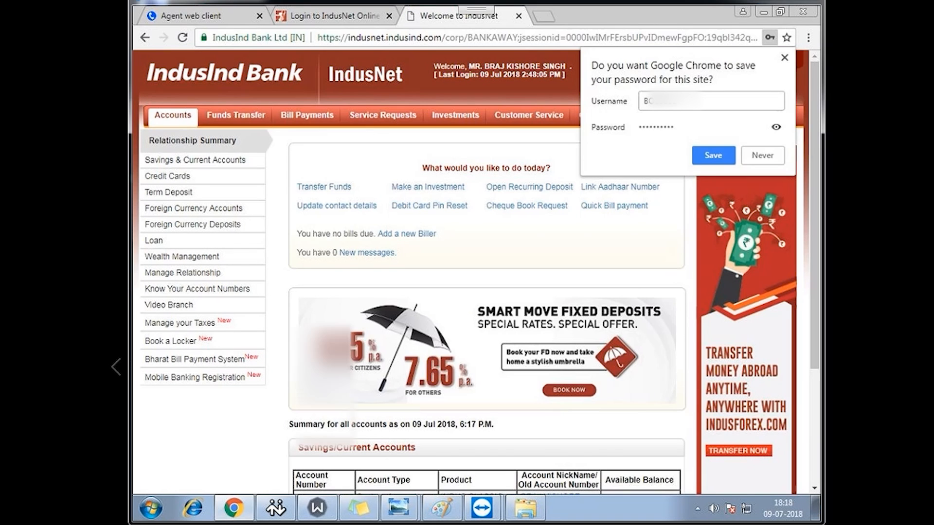
pyautogui.scroll(-3)
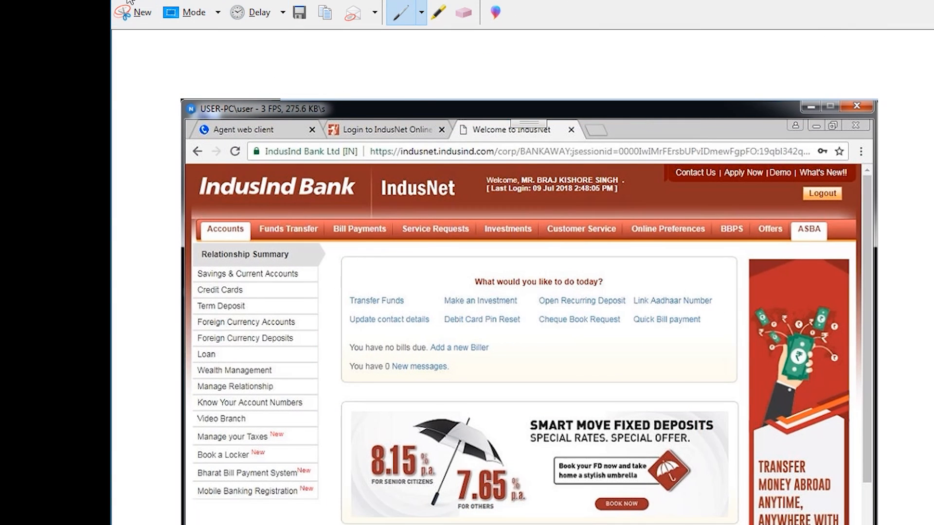
pyautogui.click(142, 12)
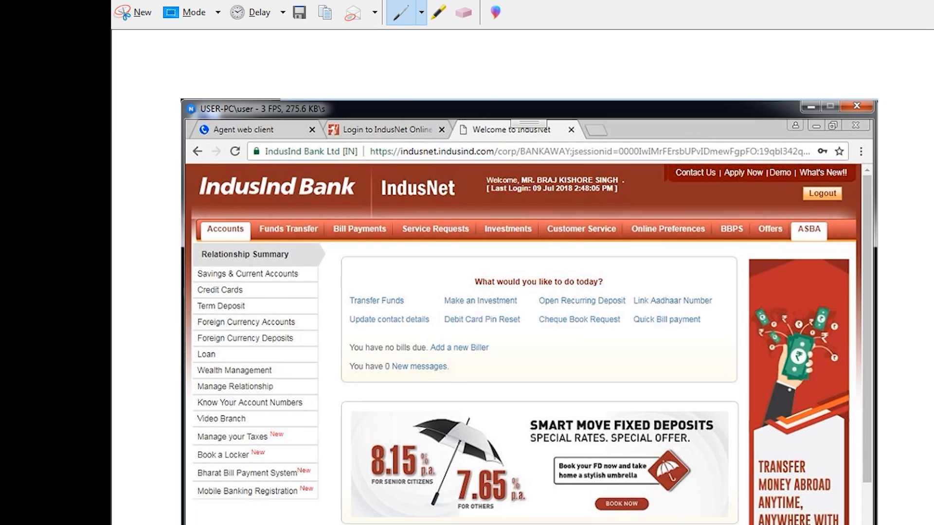
pyautogui.click(830, 107)
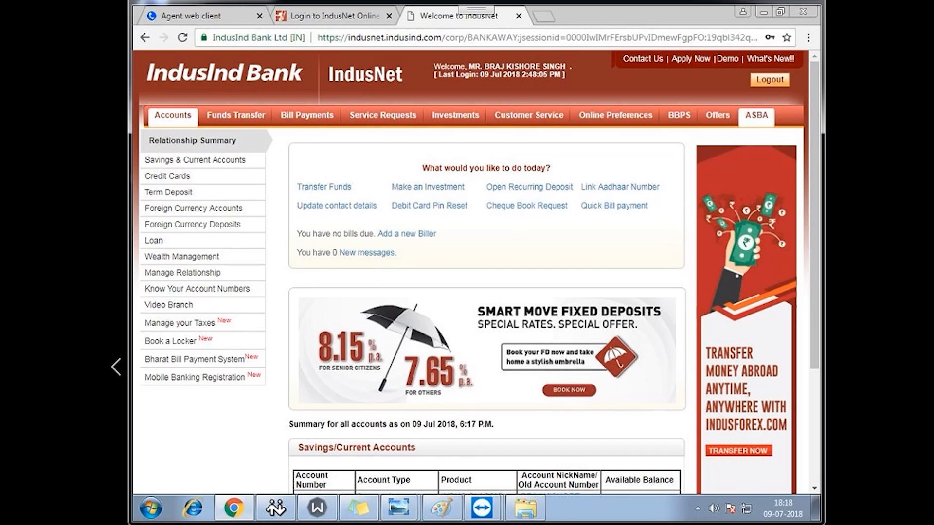